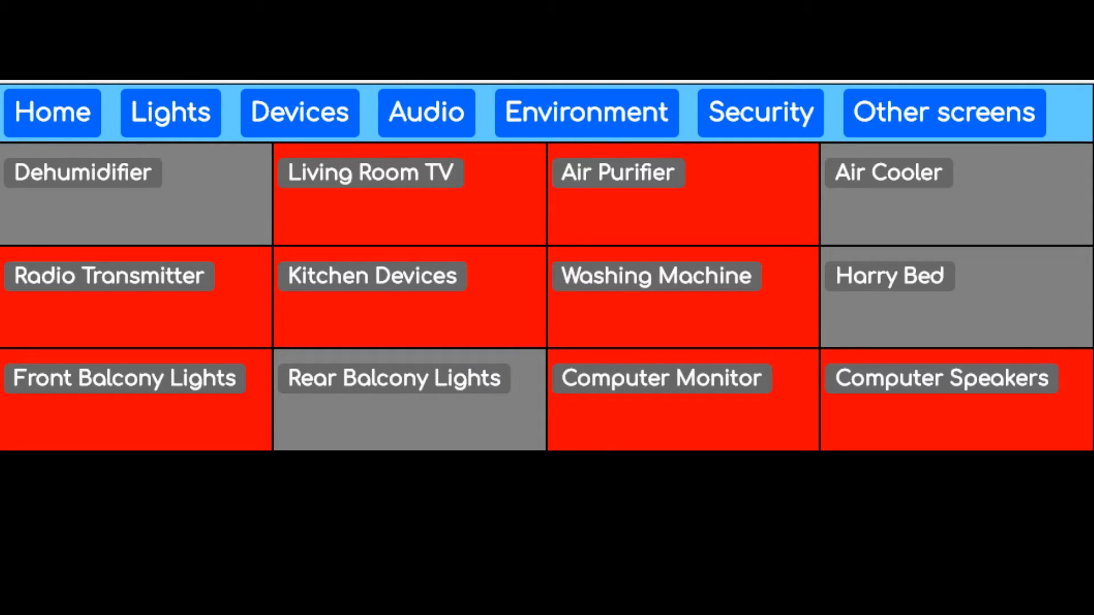
{"action": "mouse_move", "coordinate": [258, 412]}
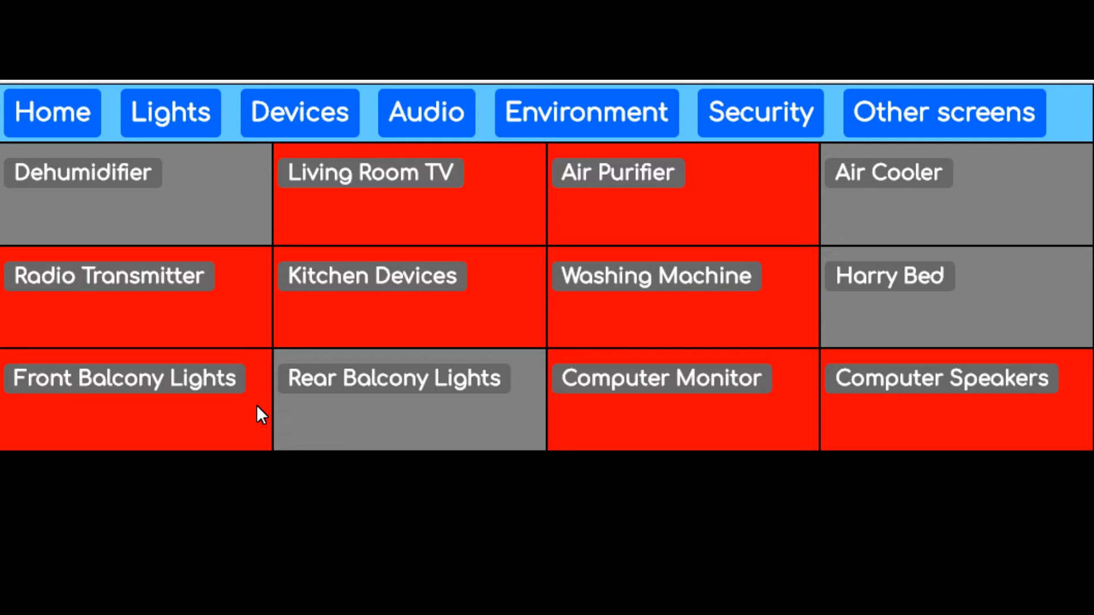
{"action": "mouse_move", "coordinate": [1006, 379]}
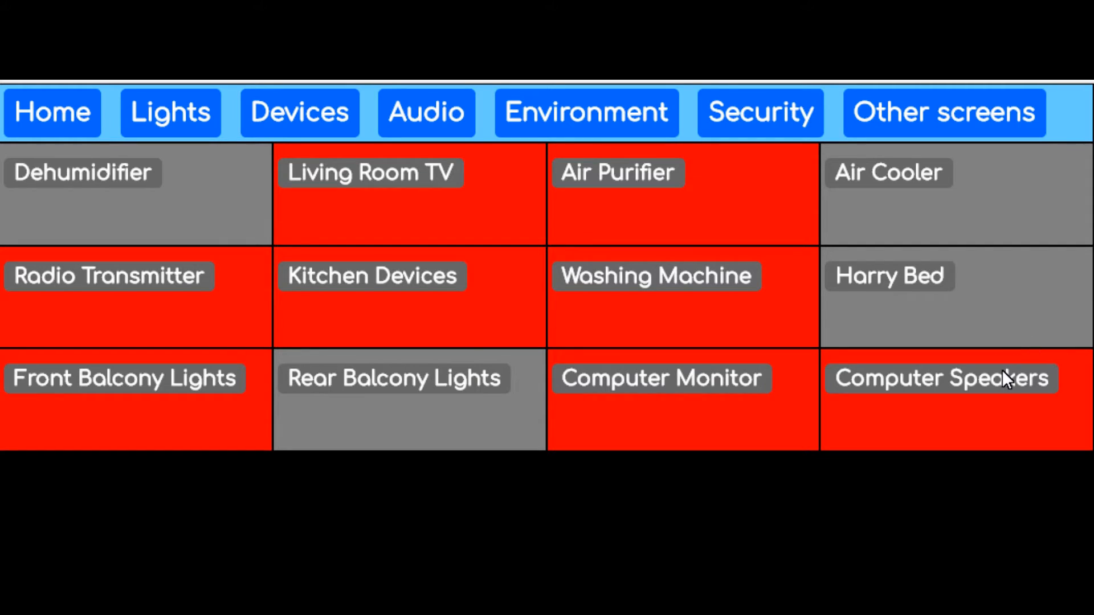
{"action": "mouse_move", "coordinate": [1014, 433]}
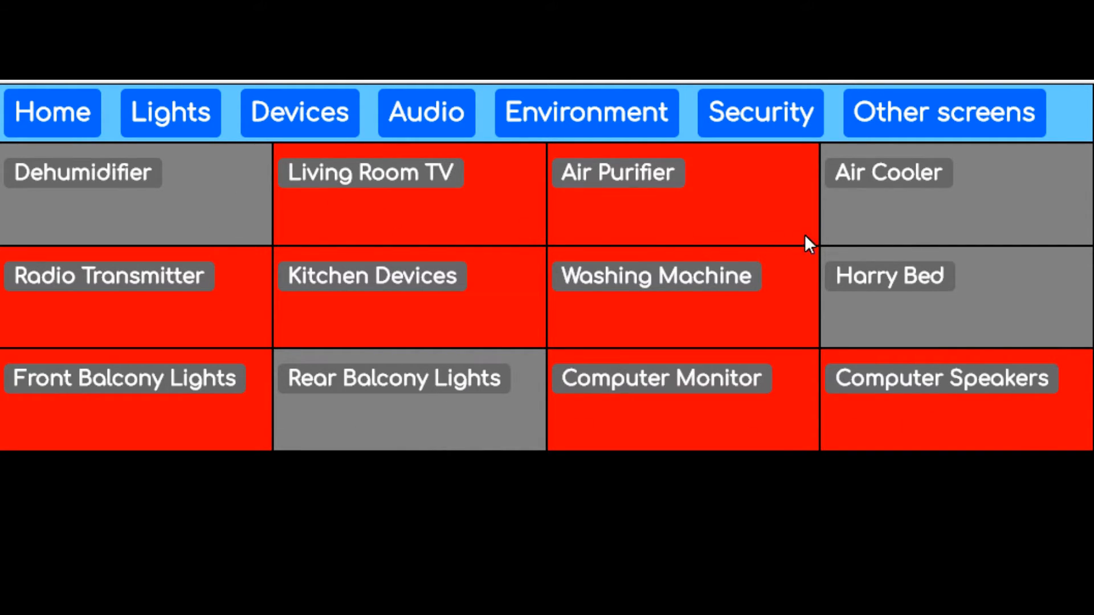
{"action": "mouse_move", "coordinate": [212, 402]}
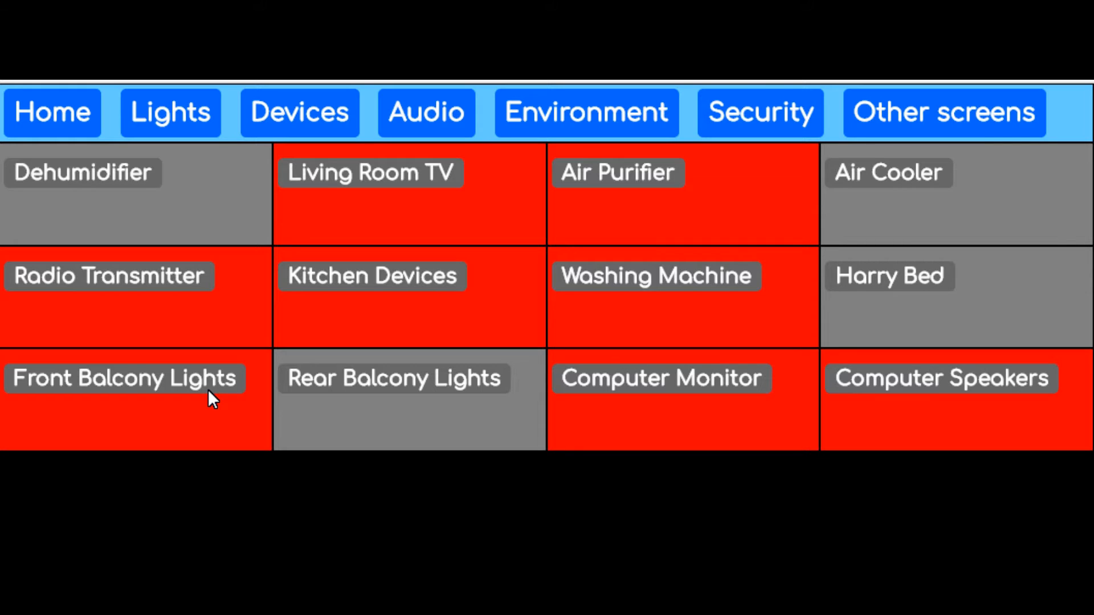
{"action": "mouse_move", "coordinate": [750, 470]}
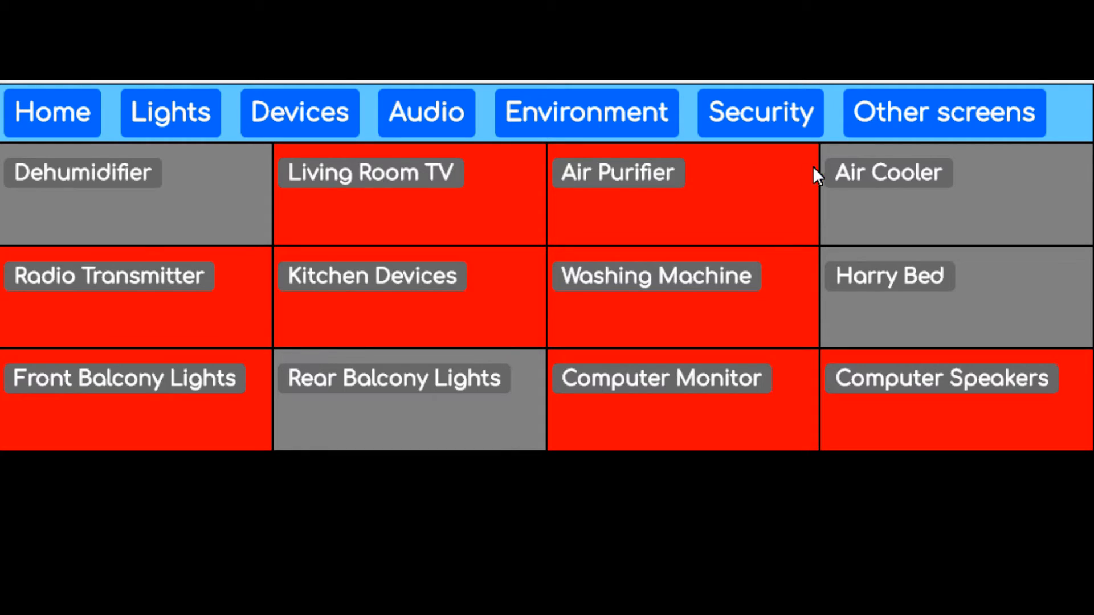
{"action": "mouse_move", "coordinate": [917, 376]}
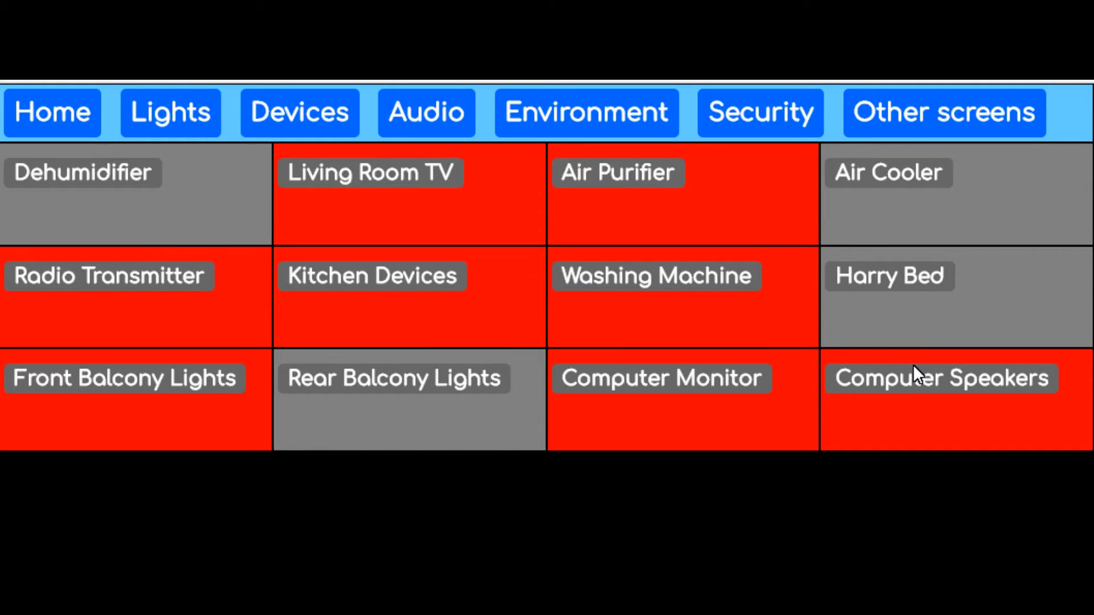
{"action": "mouse_move", "coordinate": [248, 311]}
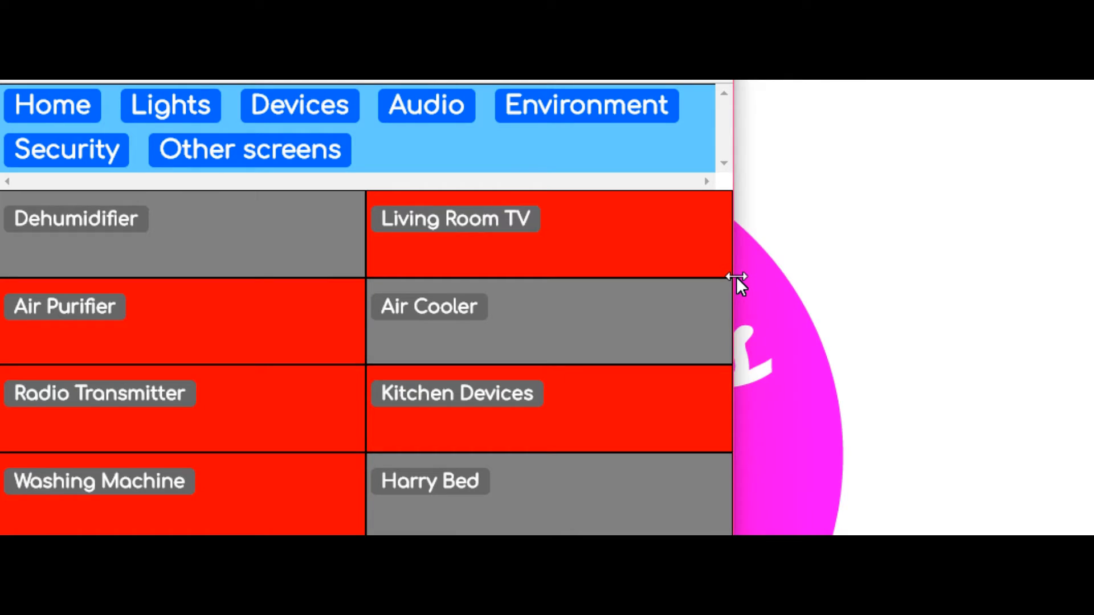
{"action": "mouse_move", "coordinate": [736, 282]}
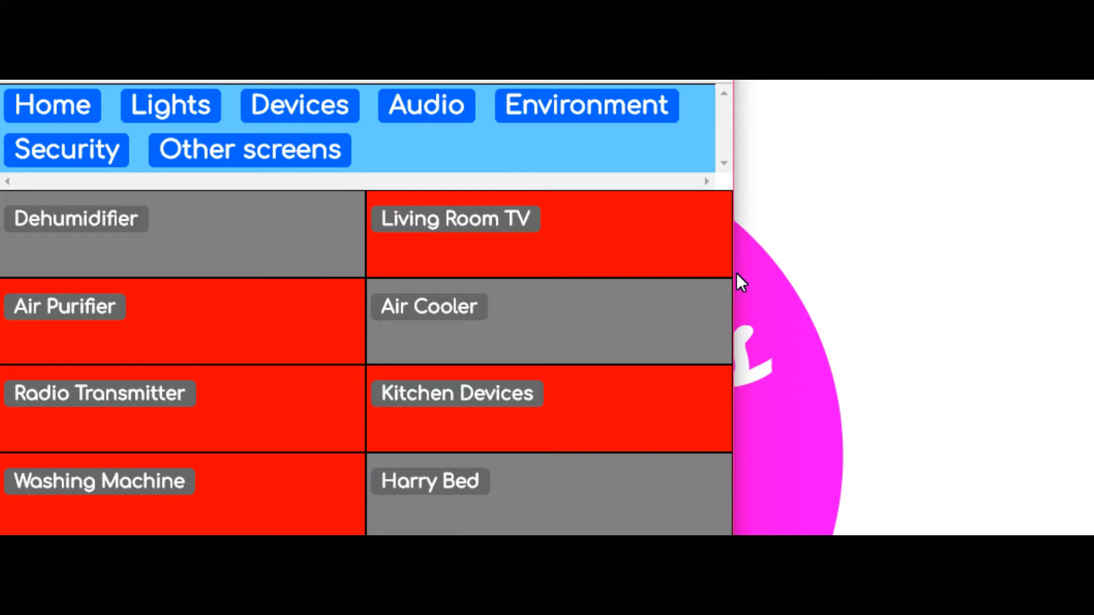
{"action": "mouse_move", "coordinate": [827, 528]}
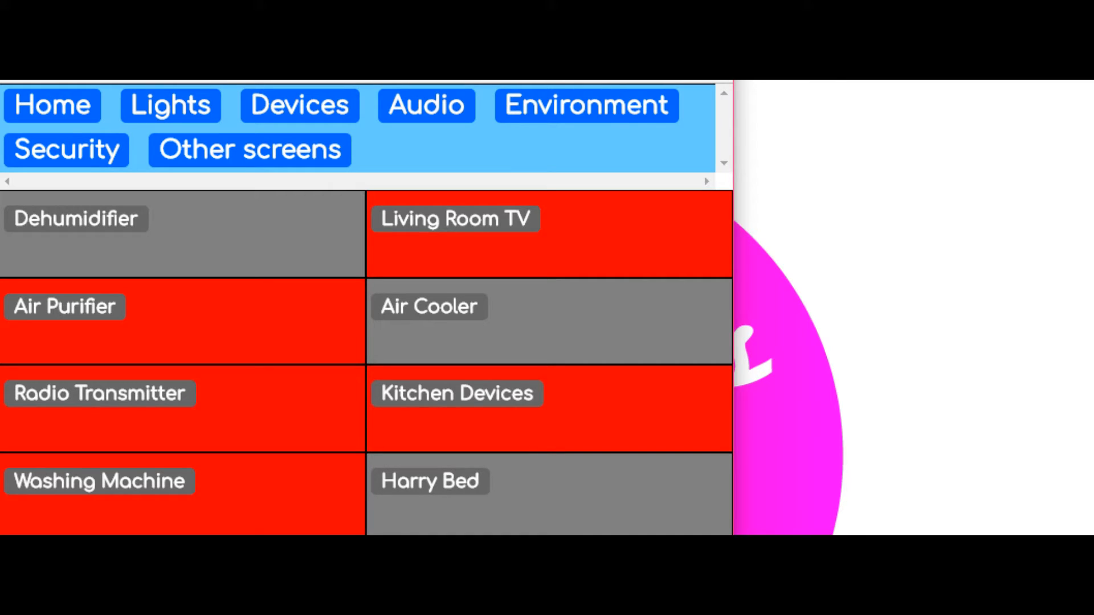
{"action": "mouse_move", "coordinate": [718, 441]}
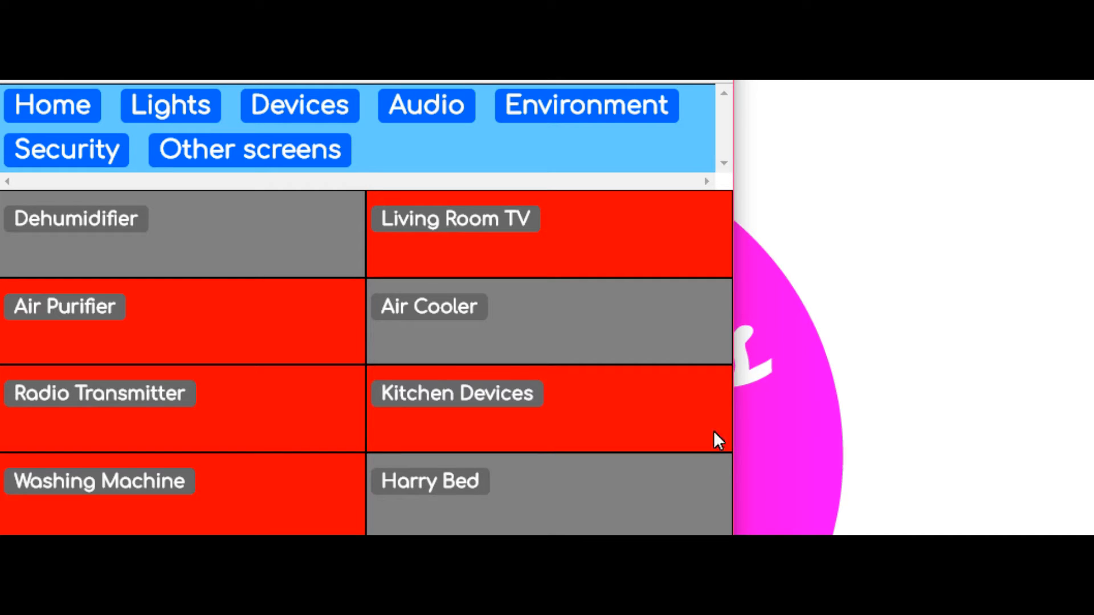
{"action": "mouse_move", "coordinate": [732, 338]}
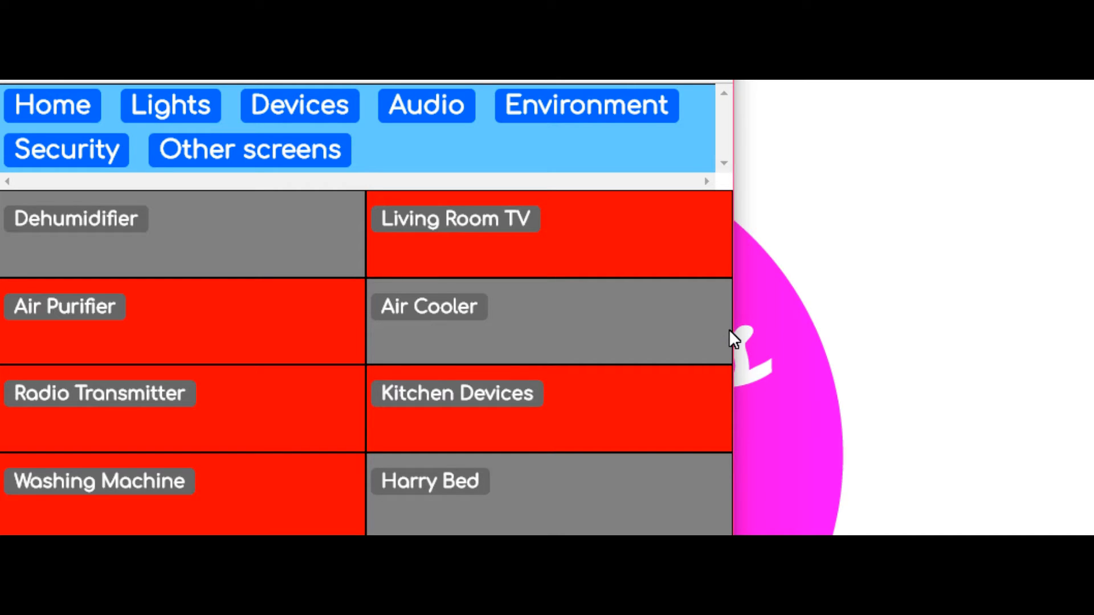
{"action": "mouse_move", "coordinate": [739, 352]}
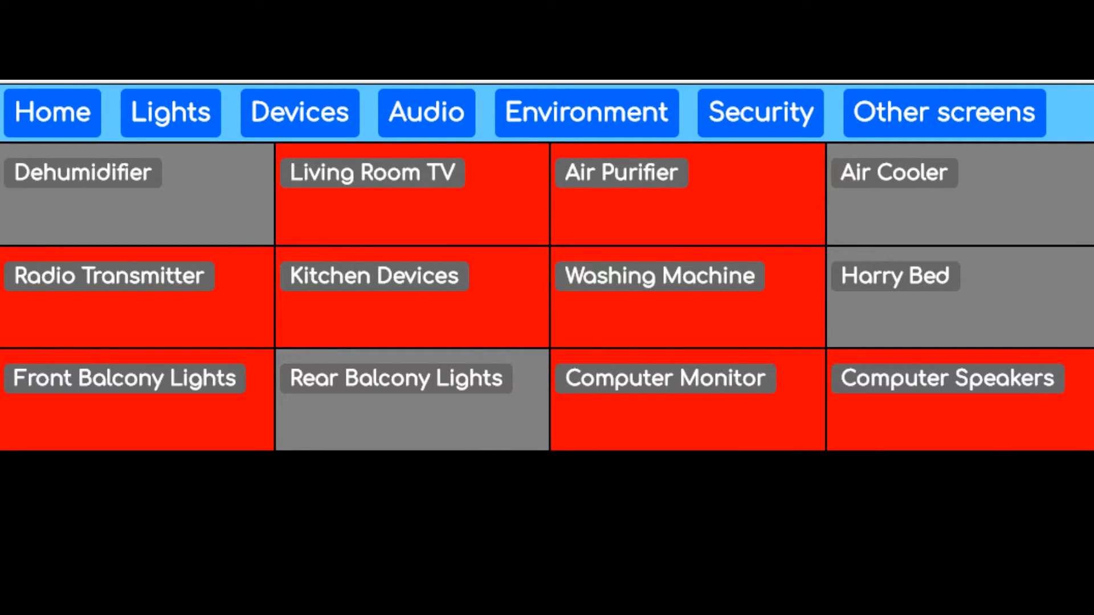
{"action": "mouse_move", "coordinate": [920, 504]}
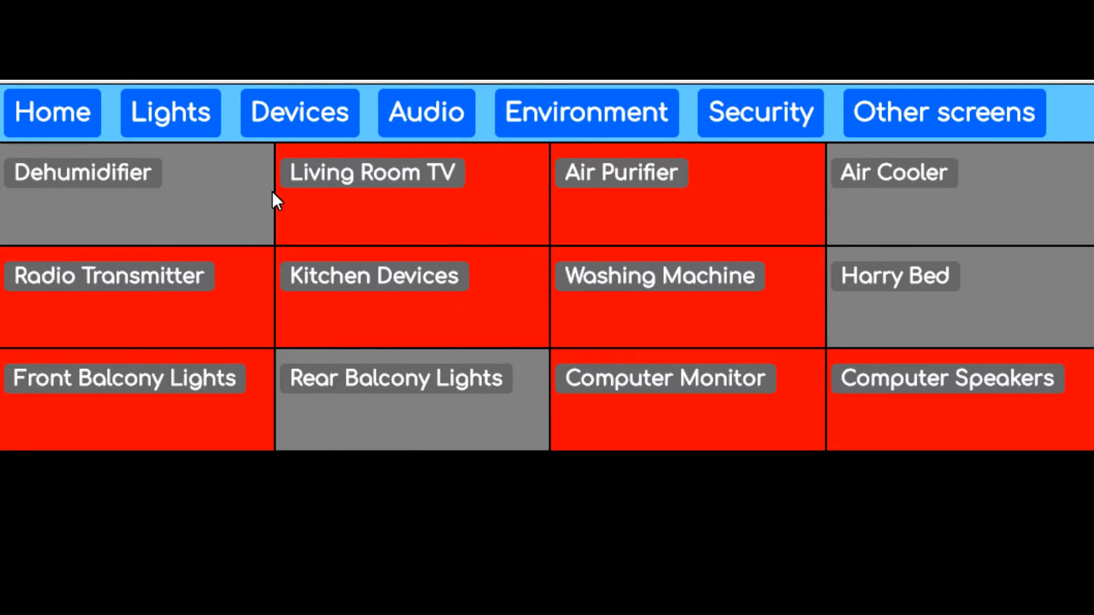
{"action": "mouse_move", "coordinate": [454, 475]}
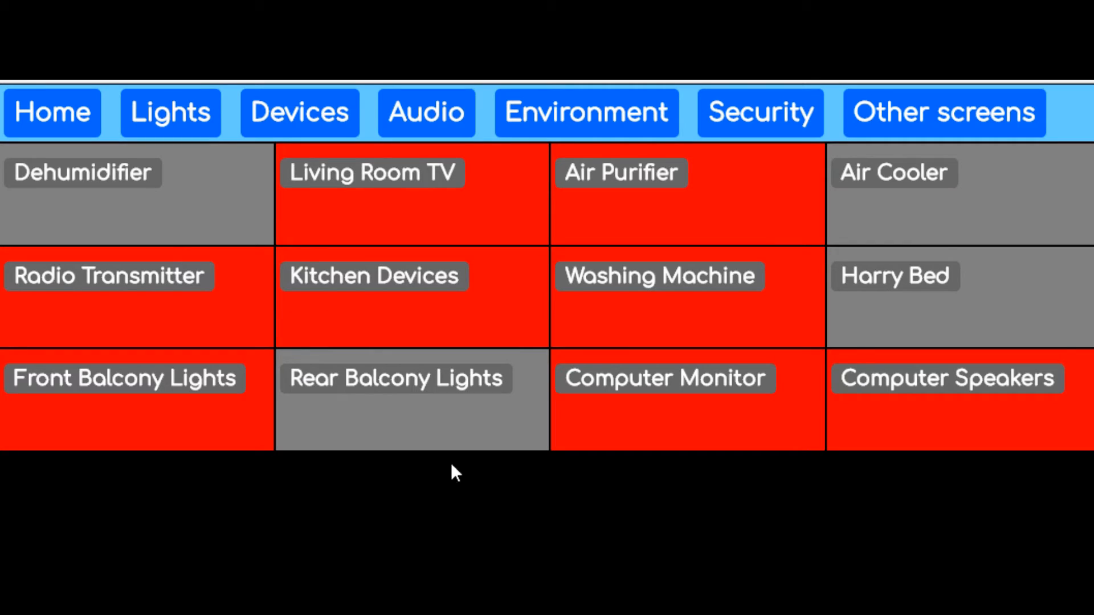
{"action": "mouse_move", "coordinate": [420, 495]}
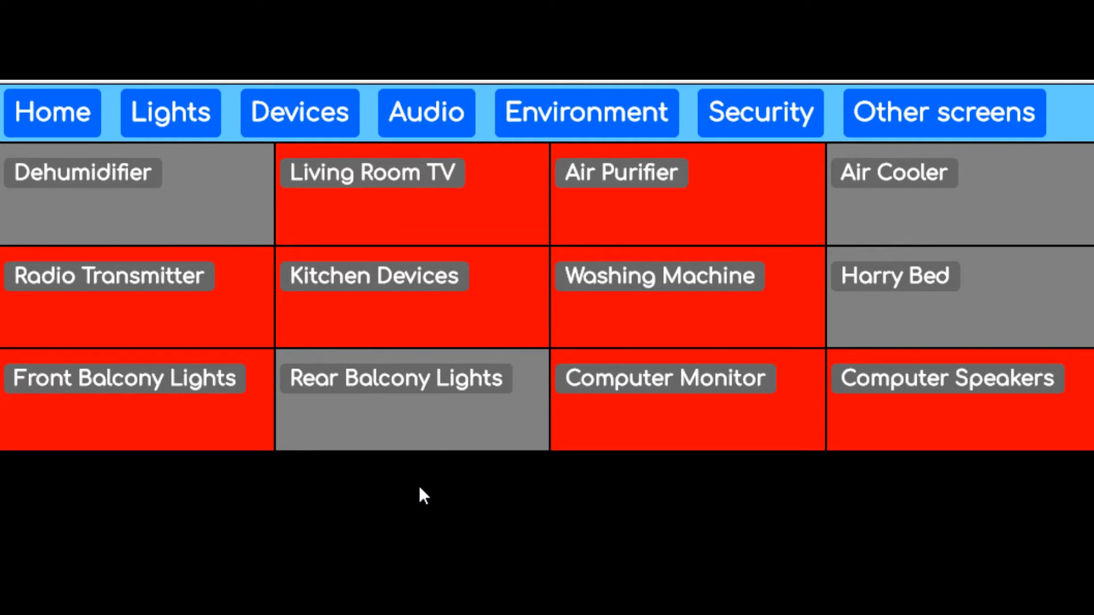
{"action": "mouse_move", "coordinate": [668, 184]}
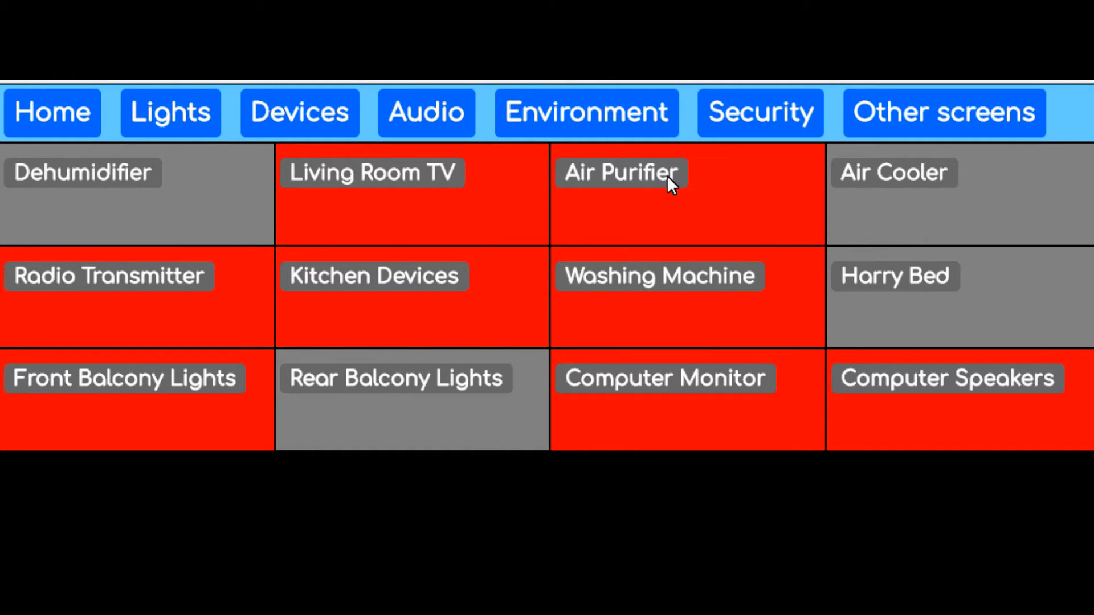
{"action": "mouse_move", "coordinate": [920, 534]}
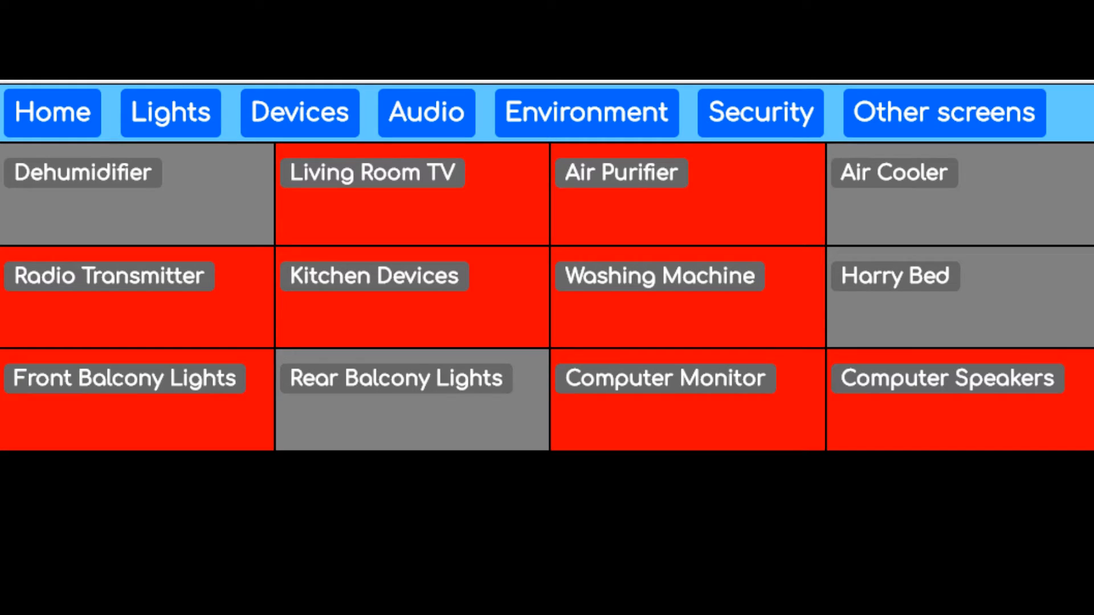
{"action": "mouse_move", "coordinate": [922, 196]}
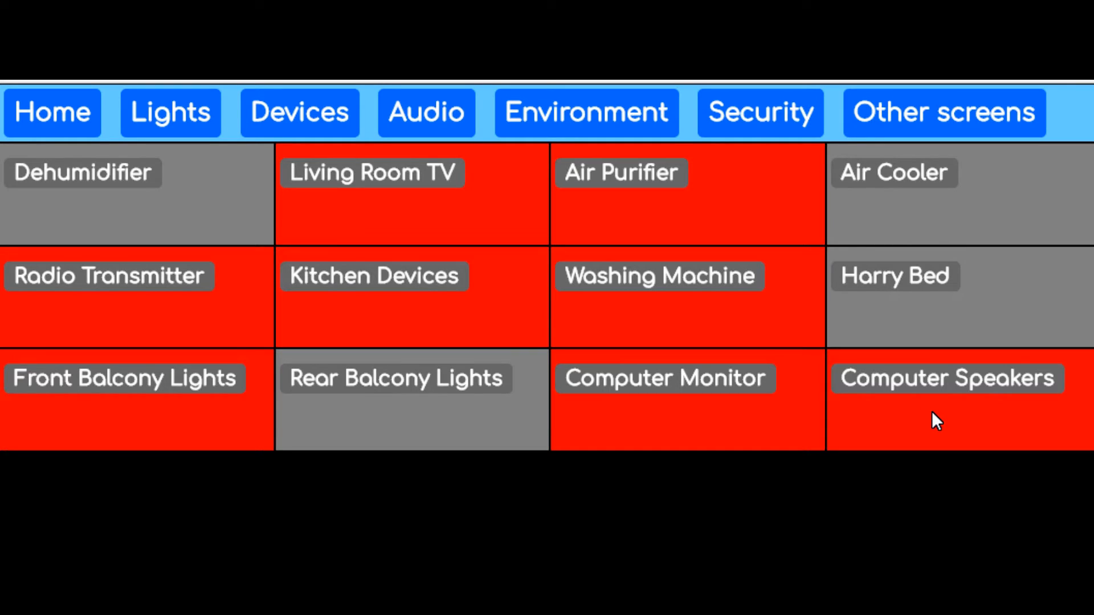
{"action": "mouse_move", "coordinate": [264, 382]}
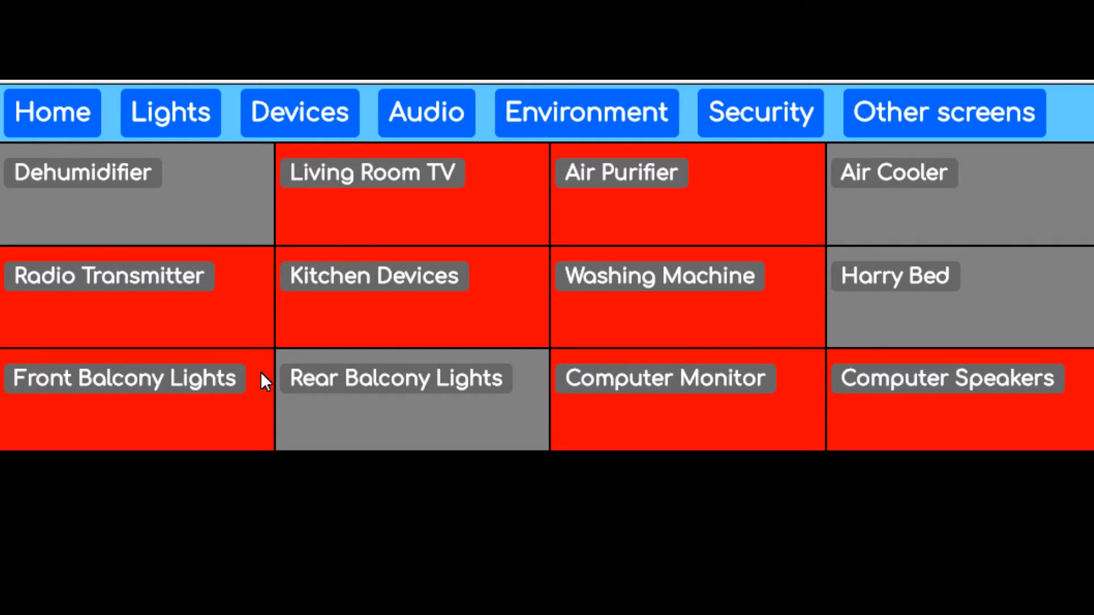
{"action": "mouse_move", "coordinate": [352, 252]}
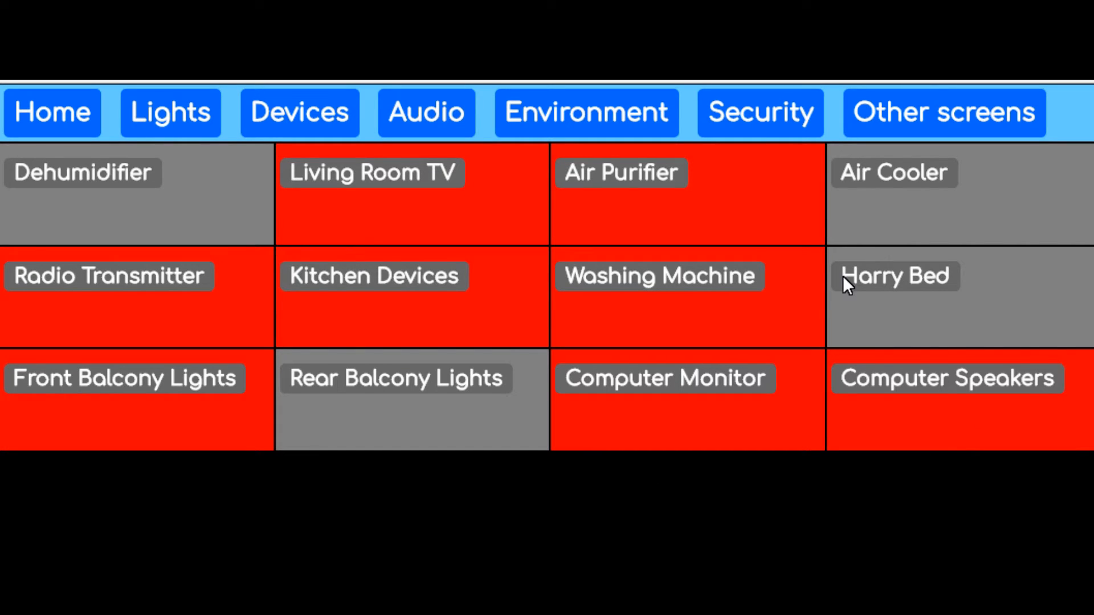
{"action": "left_click", "coordinate": [921, 279]}
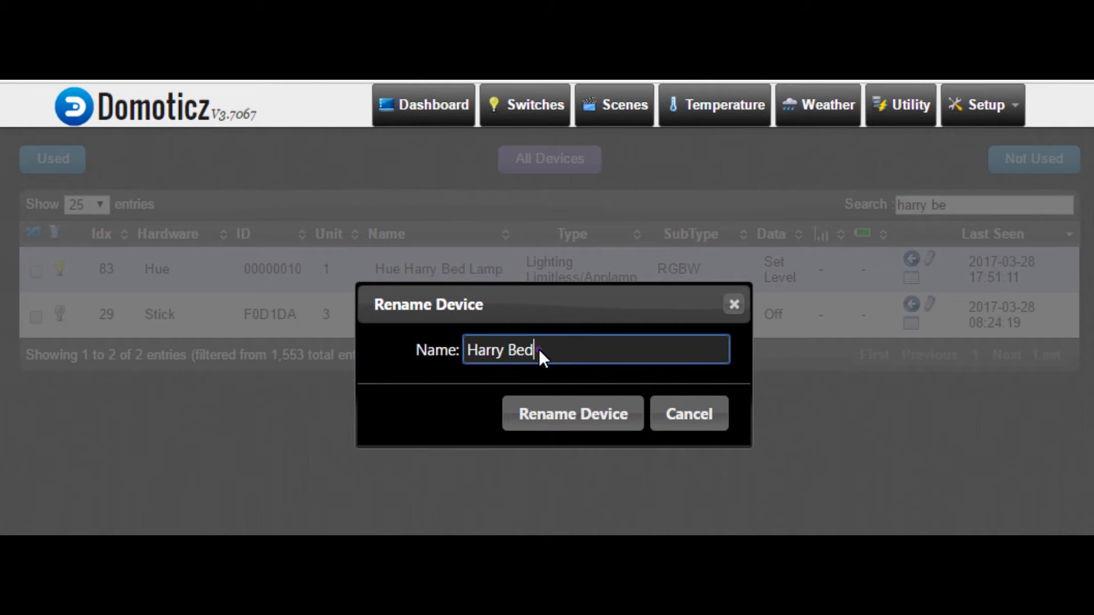
Step: Rename the Domoticz device 'Harry Bed' to 'Bed' by deleting 'Harry '
{"action": "double_click", "coordinate": [518, 349]}
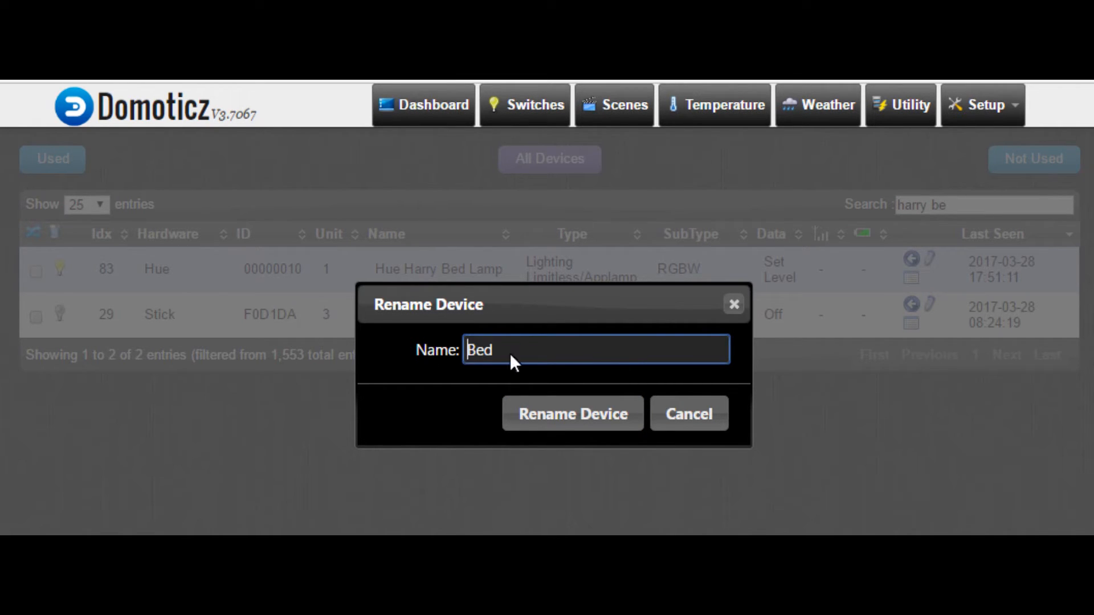
{"action": "mouse_move", "coordinate": [572, 413]}
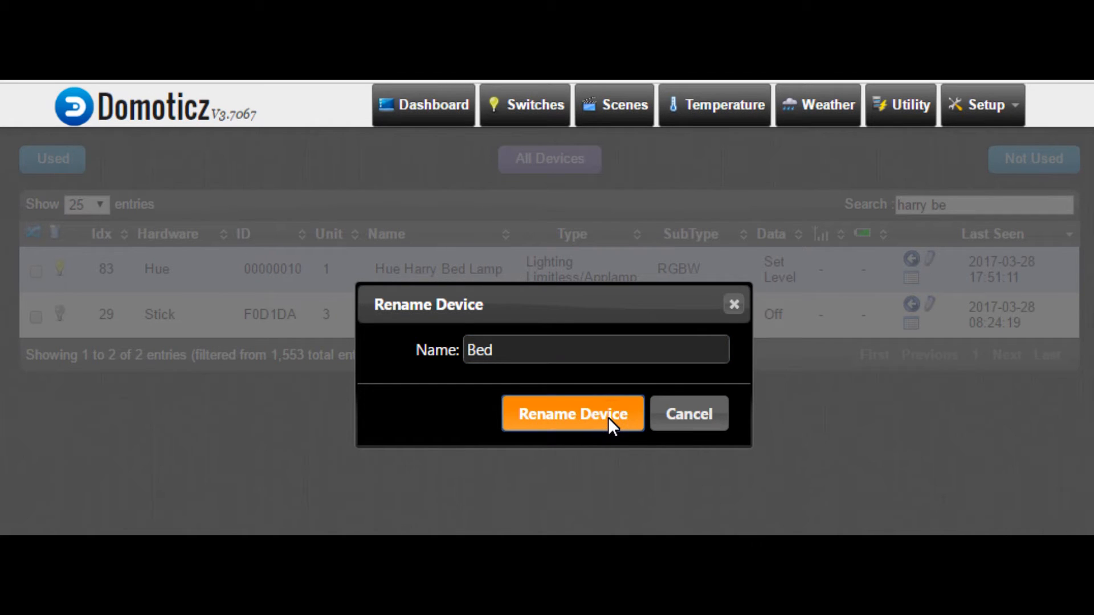
{"action": "mouse_move", "coordinate": [629, 487]}
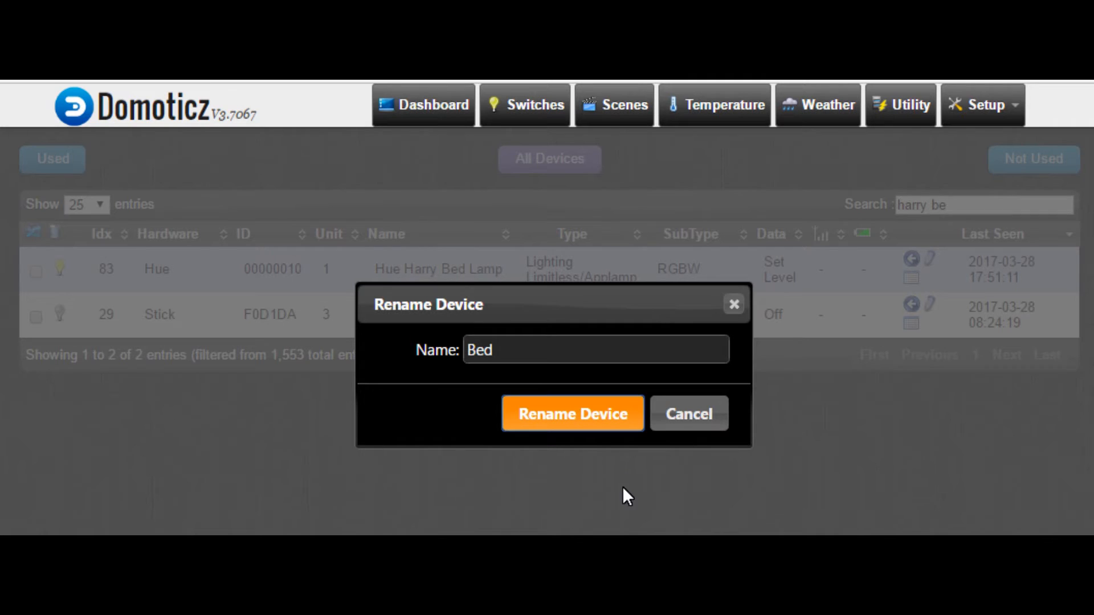
{"action": "left_click", "coordinate": [572, 413]}
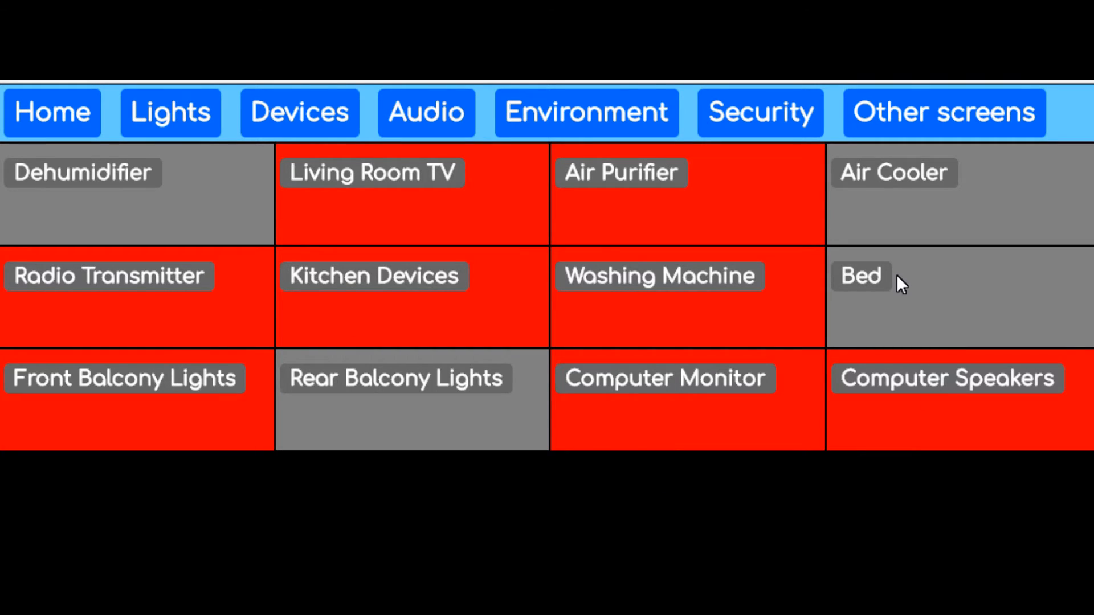
{"action": "mouse_move", "coordinate": [911, 313]}
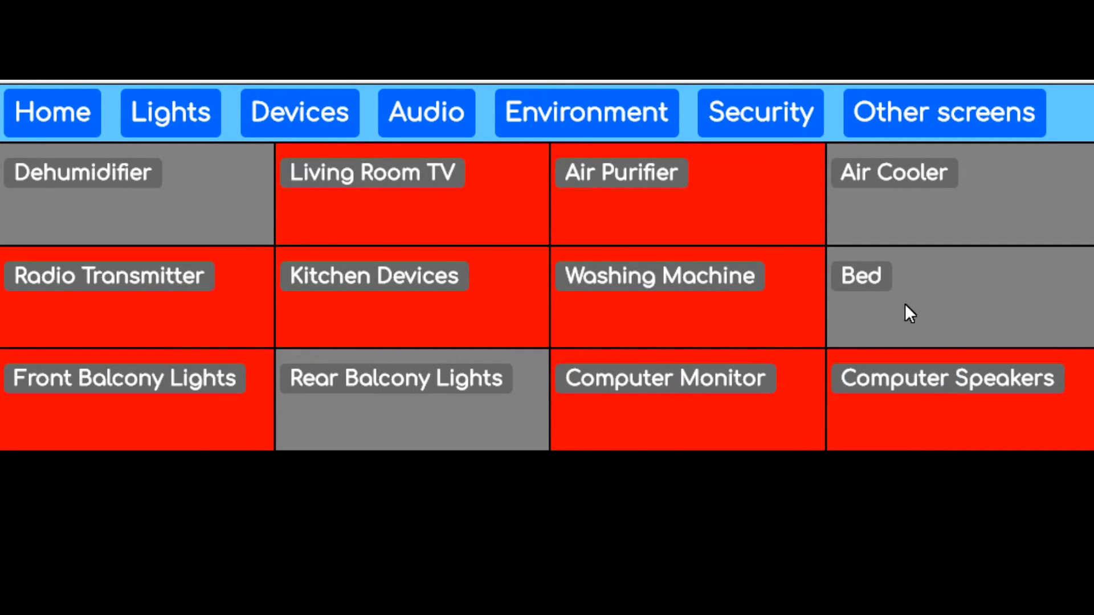
{"action": "mouse_move", "coordinate": [935, 332]}
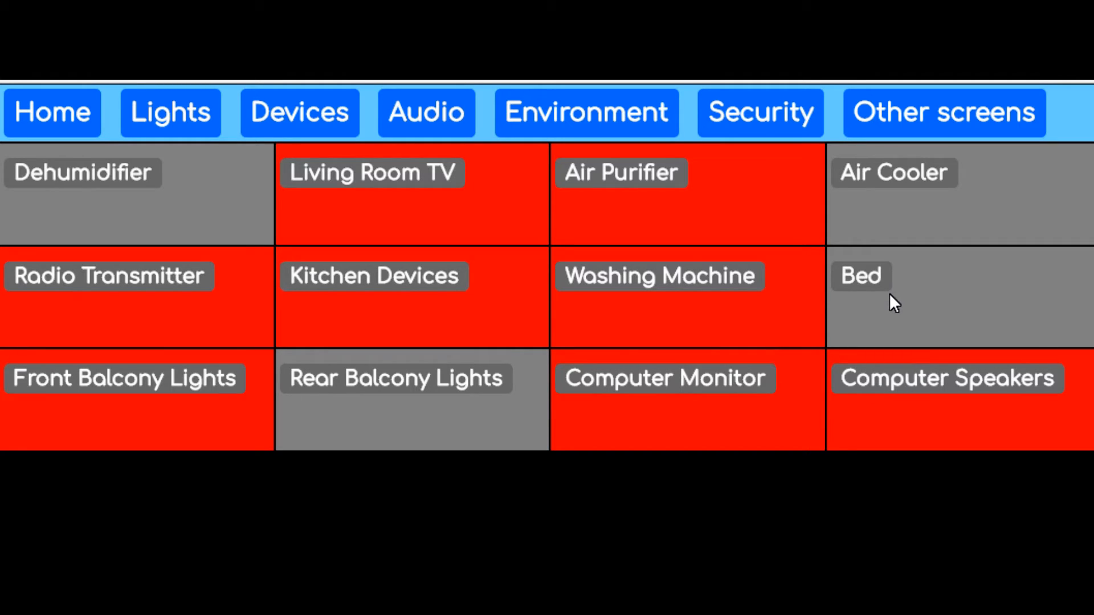
{"action": "mouse_move", "coordinate": [913, 328]}
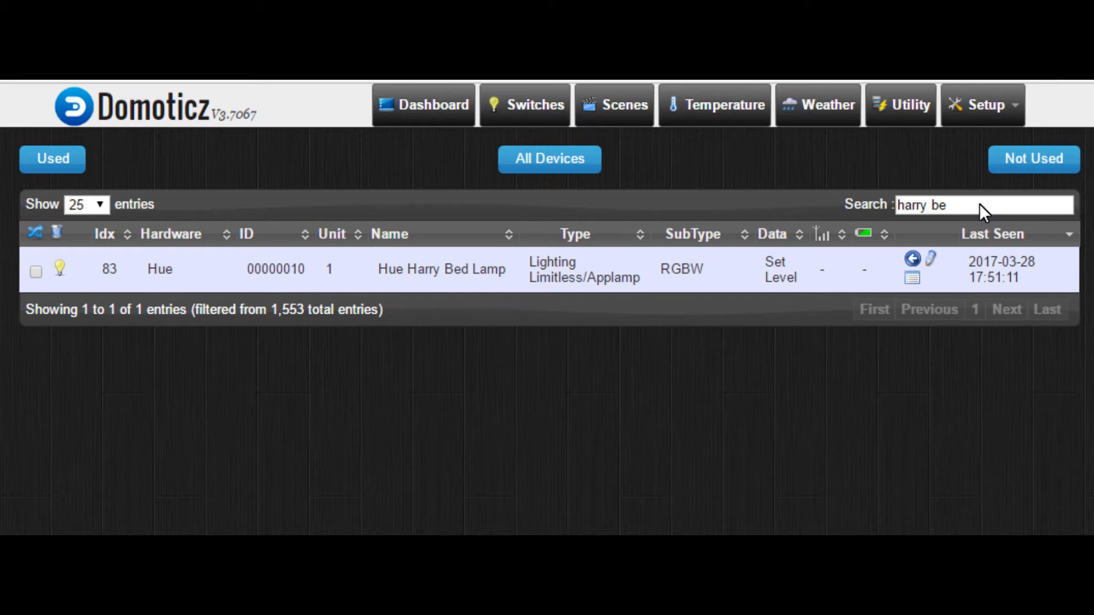
Step: Filter devices by 'bed' and start renaming the Bed device back toward 'Harry Bed'
{"action": "type", "text": "bed"}
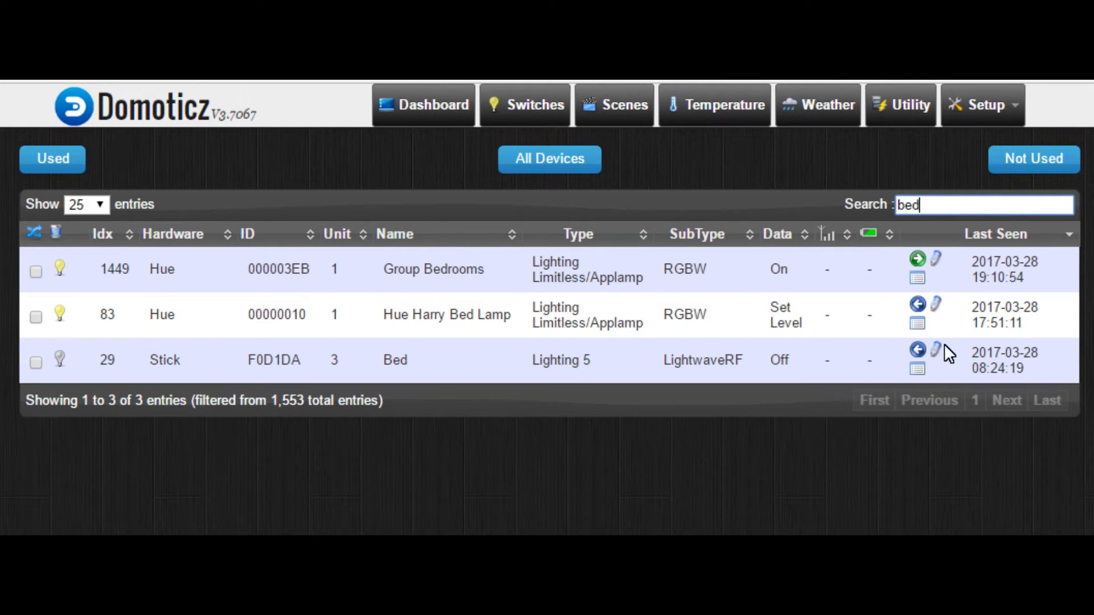
{"action": "left_click", "coordinate": [935, 349]}
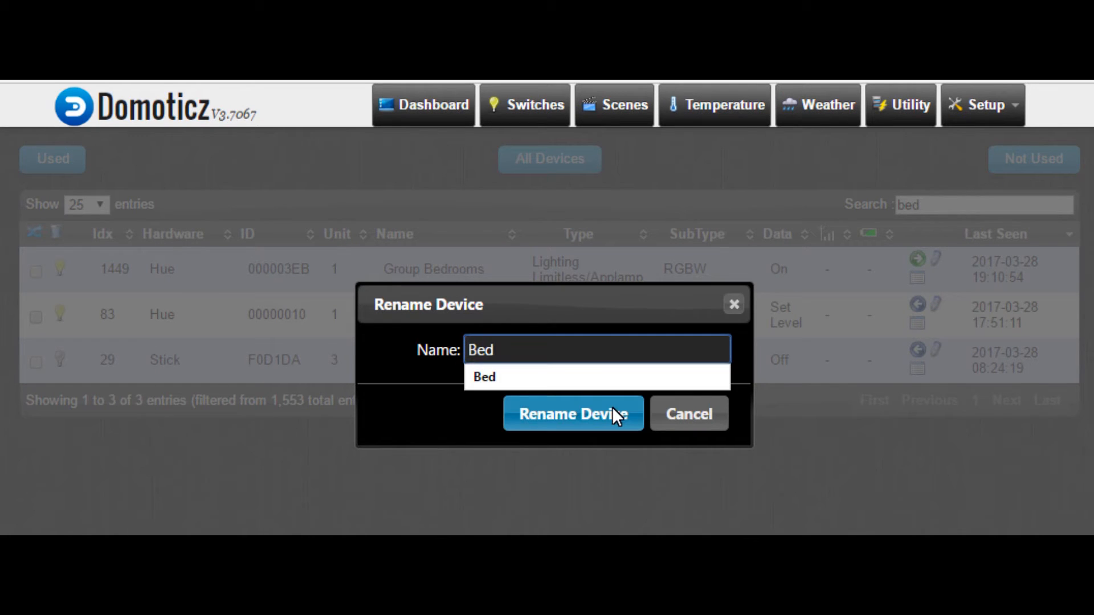
{"action": "type", "text": "H"}
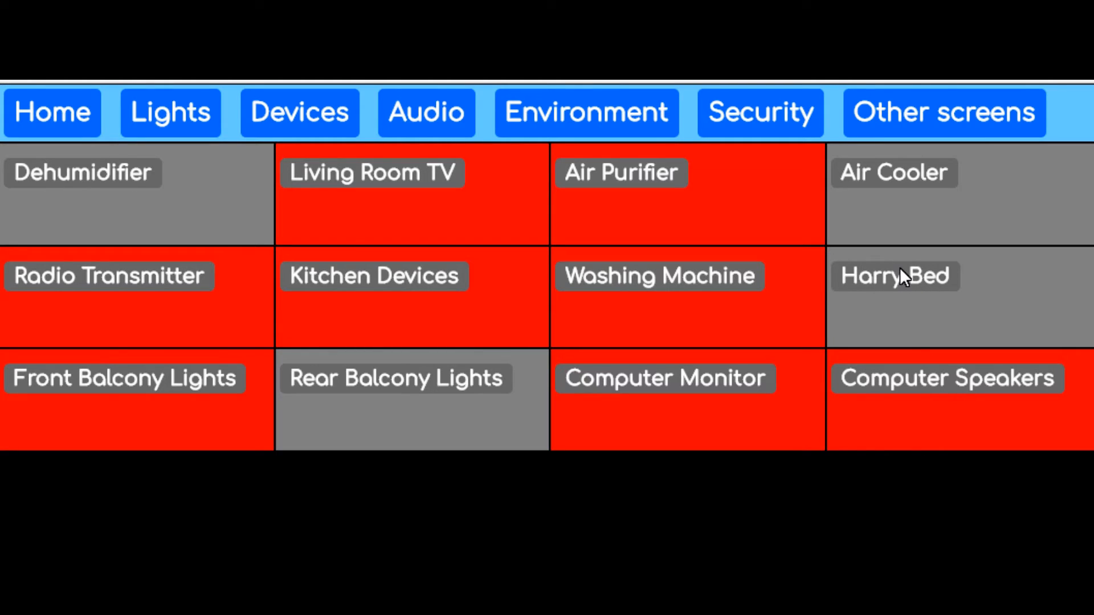
{"action": "mouse_move", "coordinate": [836, 522]}
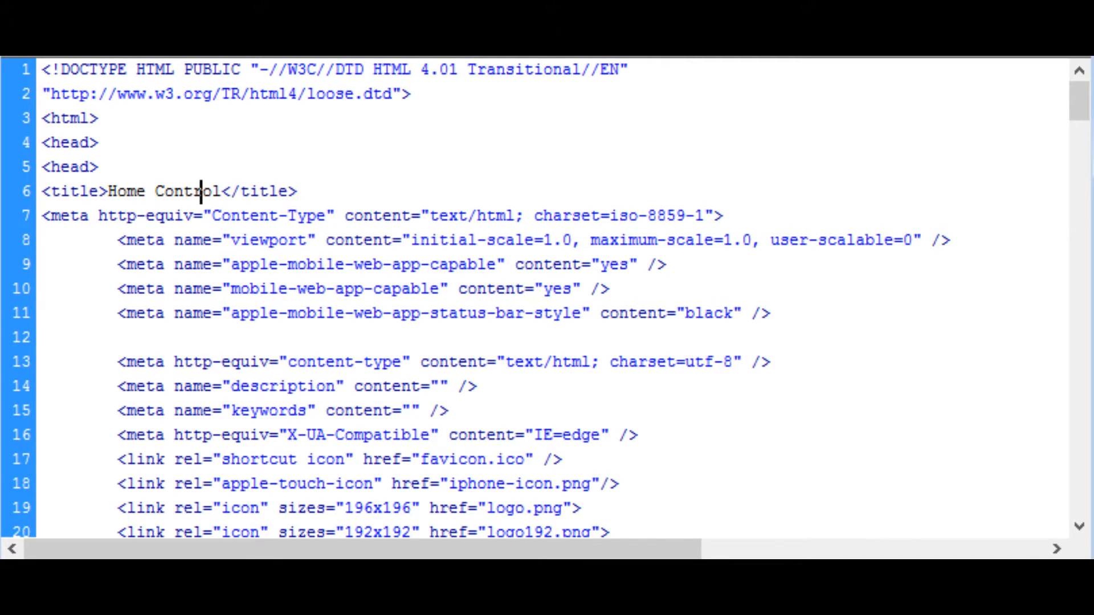
Step: Scroll the page source down to the devicestodisplay, domoticzurl and domoticzport variables
{"action": "scroll", "scroll_direction": "down", "scroll_amount": 3}
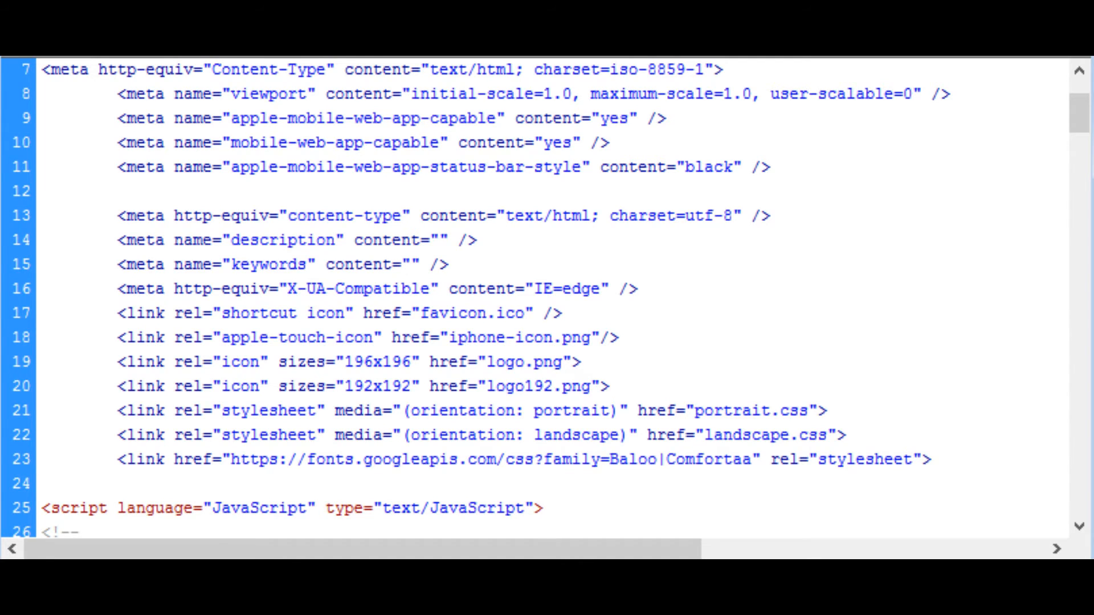
{"action": "scroll", "scroll_direction": "down", "scroll_amount": 3}
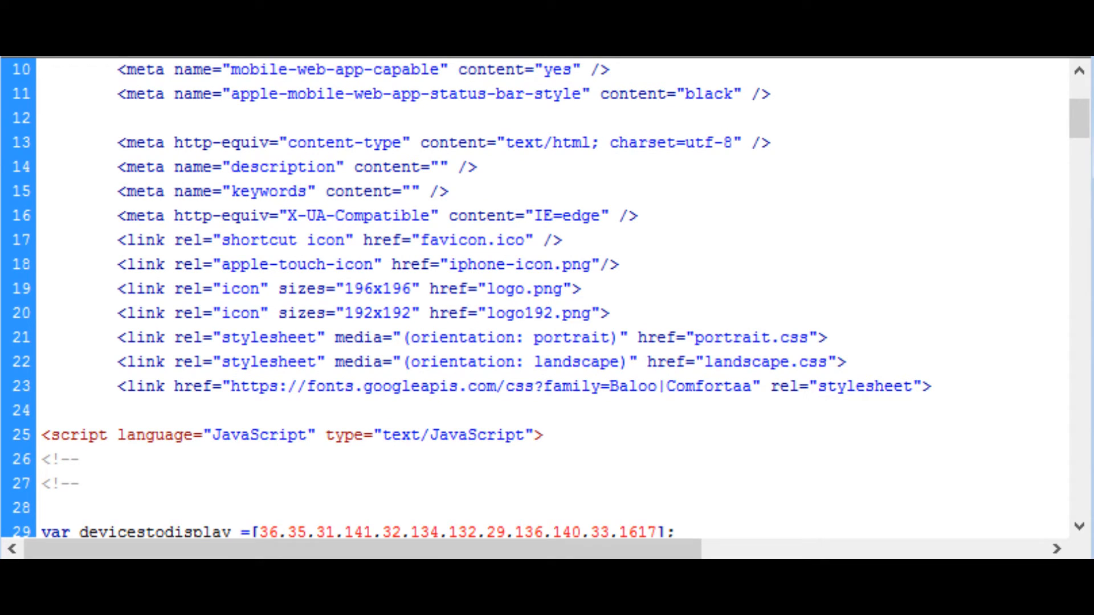
{"action": "scroll", "scroll_direction": "down", "scroll_amount": 3}
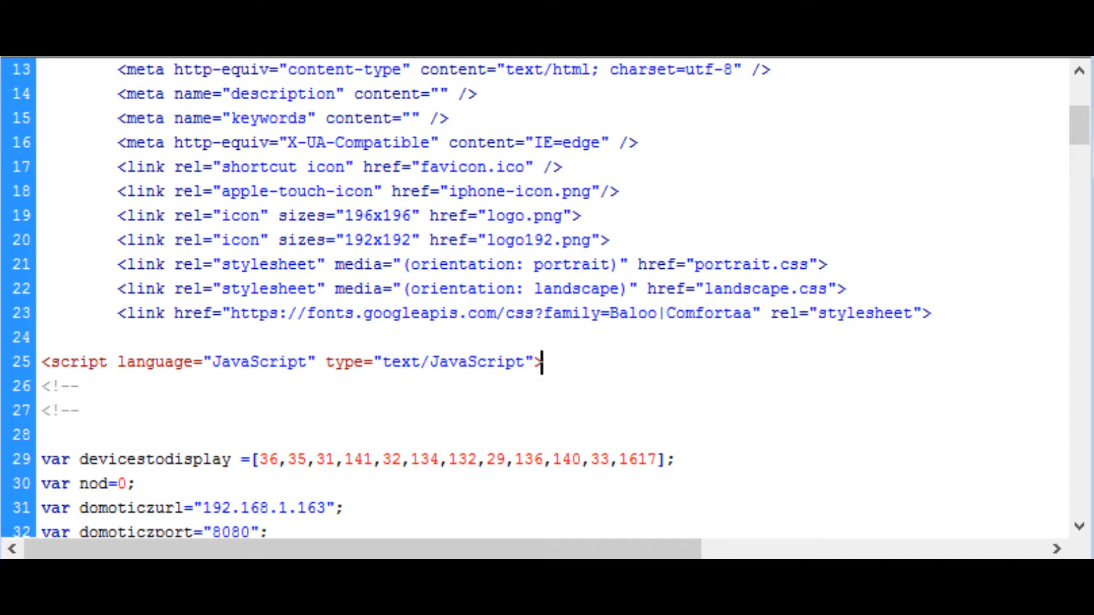
{"action": "scroll", "scroll_direction": "down", "scroll_amount": 3}
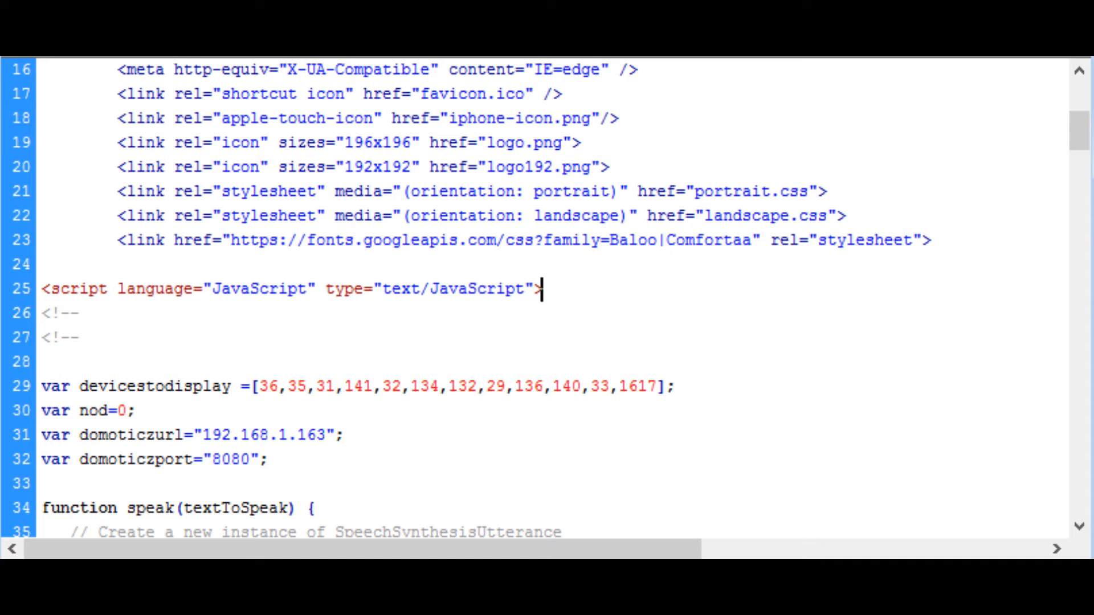
{"action": "scroll", "scroll_direction": "down", "scroll_amount": 3}
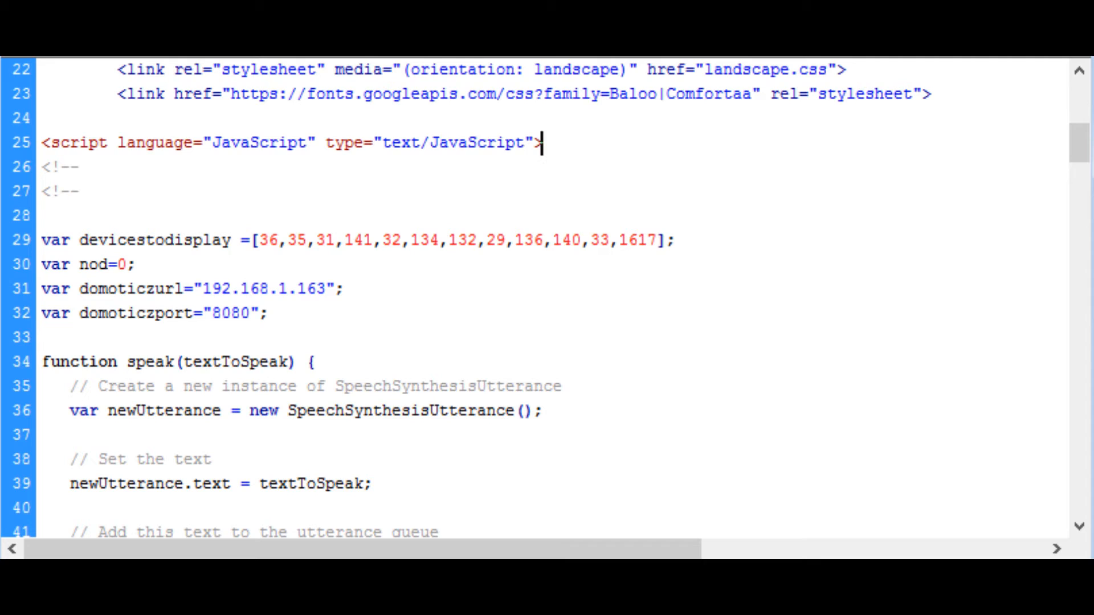
{"action": "scroll", "scroll_direction": "down", "scroll_amount": 3}
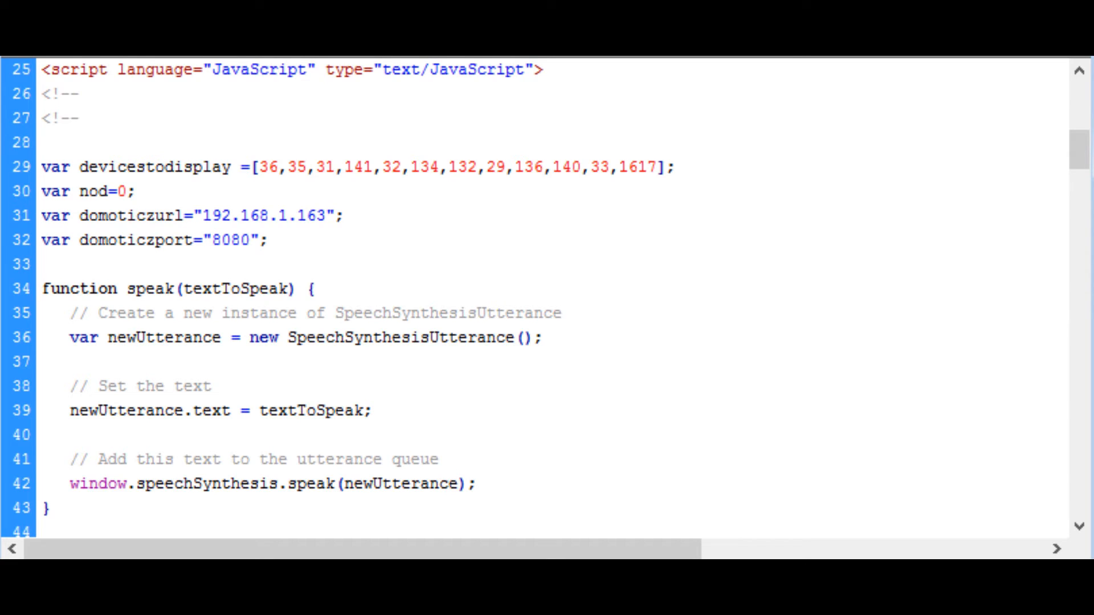
{"action": "scroll", "scroll_direction": "down", "scroll_amount": 3}
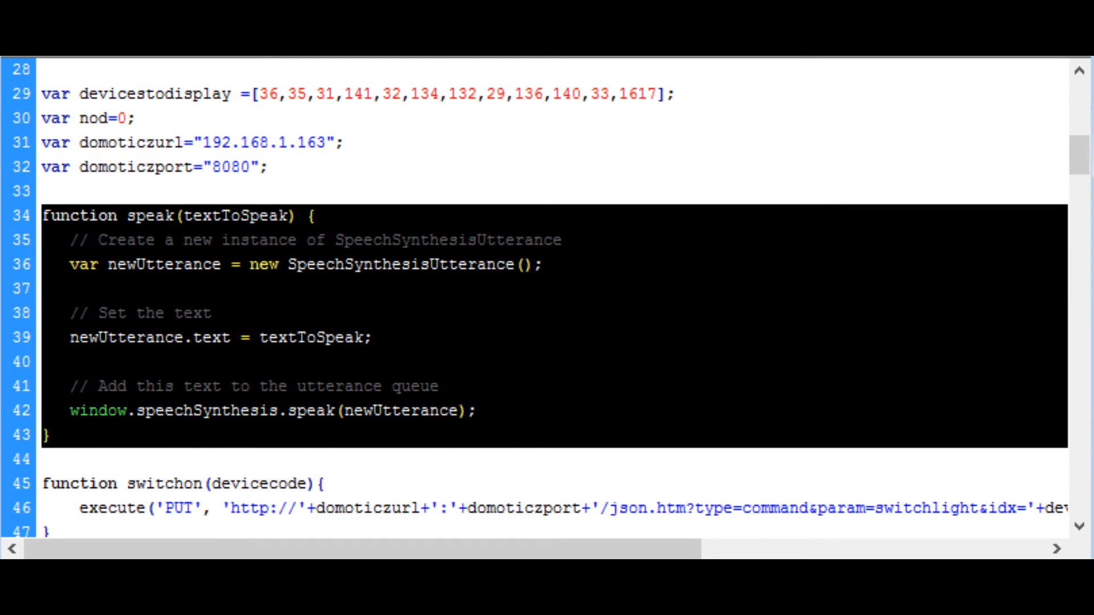
{"action": "scroll", "scroll_direction": "down", "scroll_amount": 3}
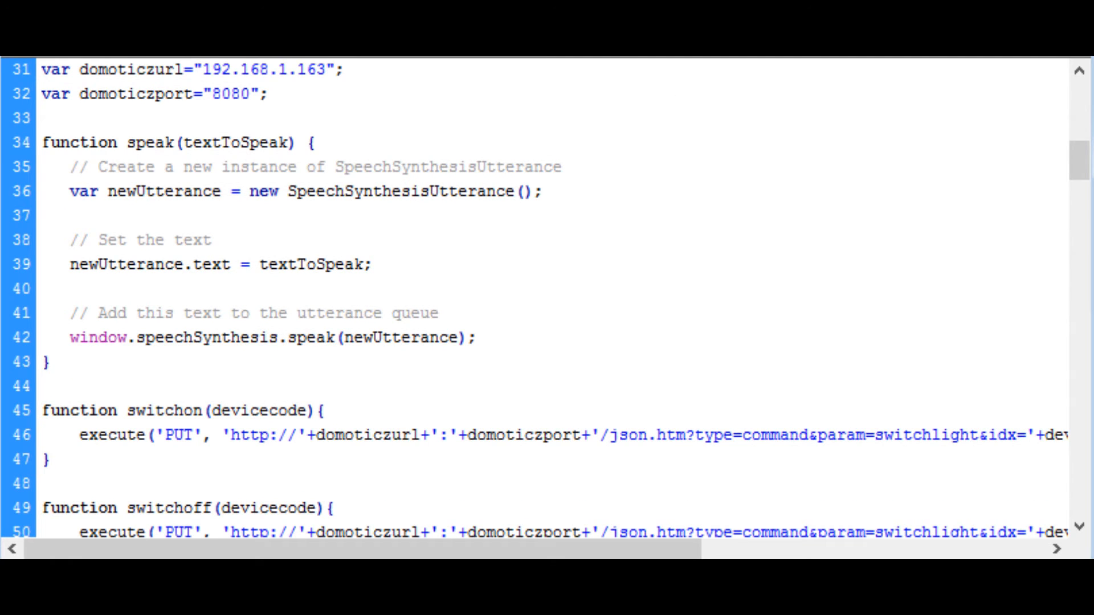
{"action": "scroll", "scroll_direction": "down", "scroll_amount": 3}
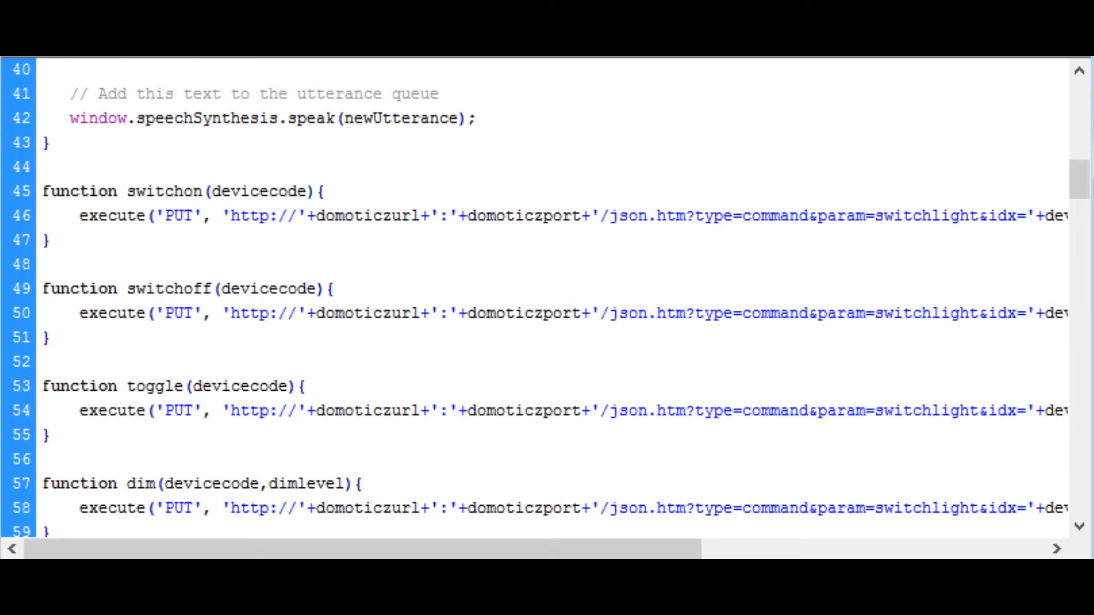
{"action": "scroll", "scroll_direction": "down", "scroll_amount": 3}
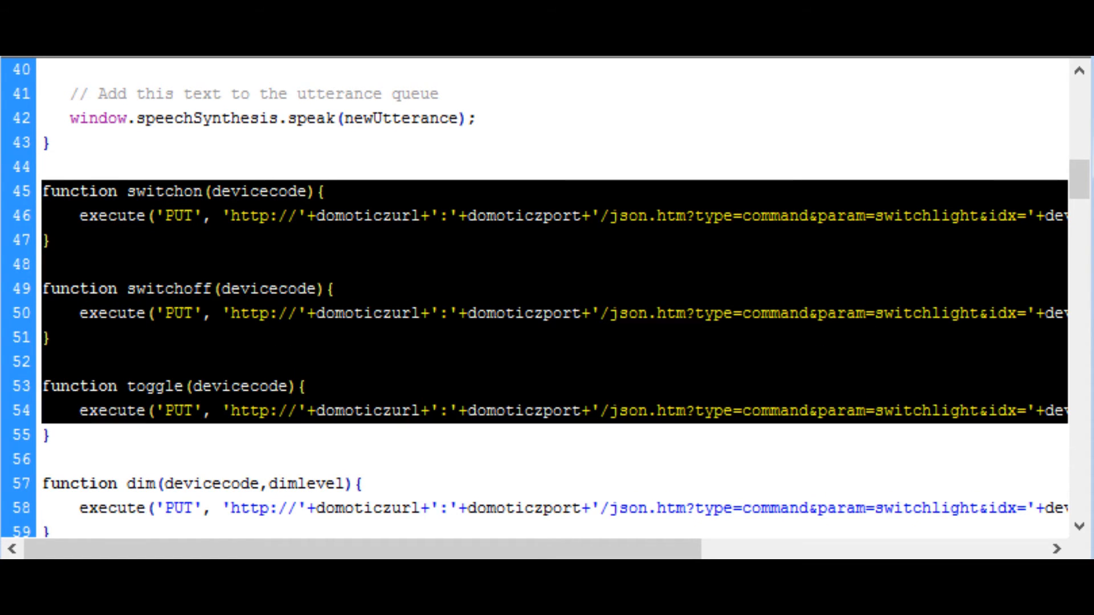
{"action": "scroll", "scroll_direction": "down", "scroll_amount": 3}
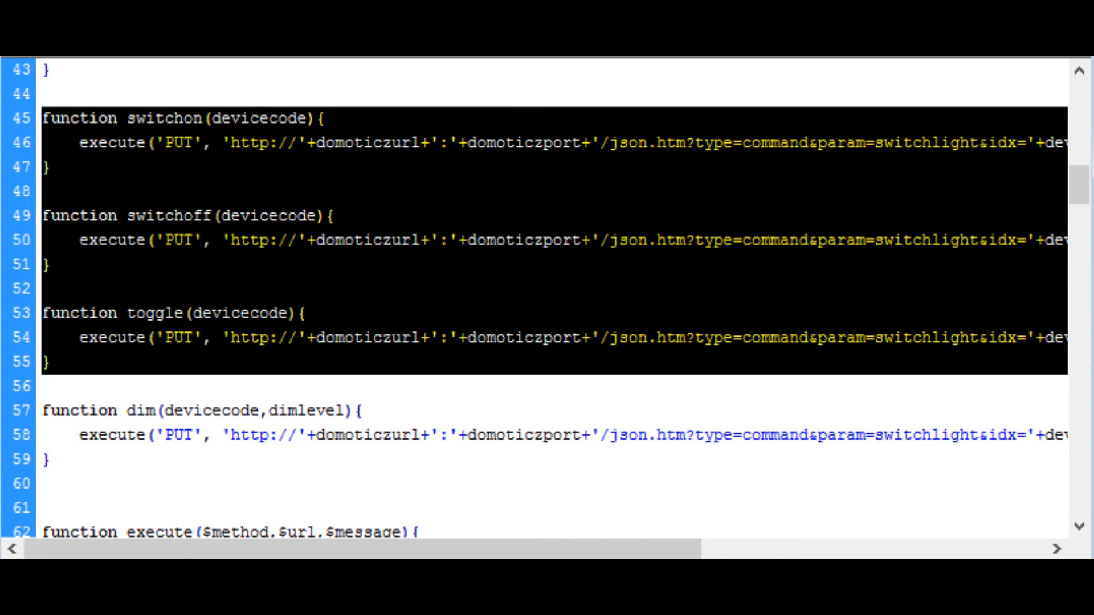
{"action": "scroll", "scroll_direction": "down", "scroll_amount": 3}
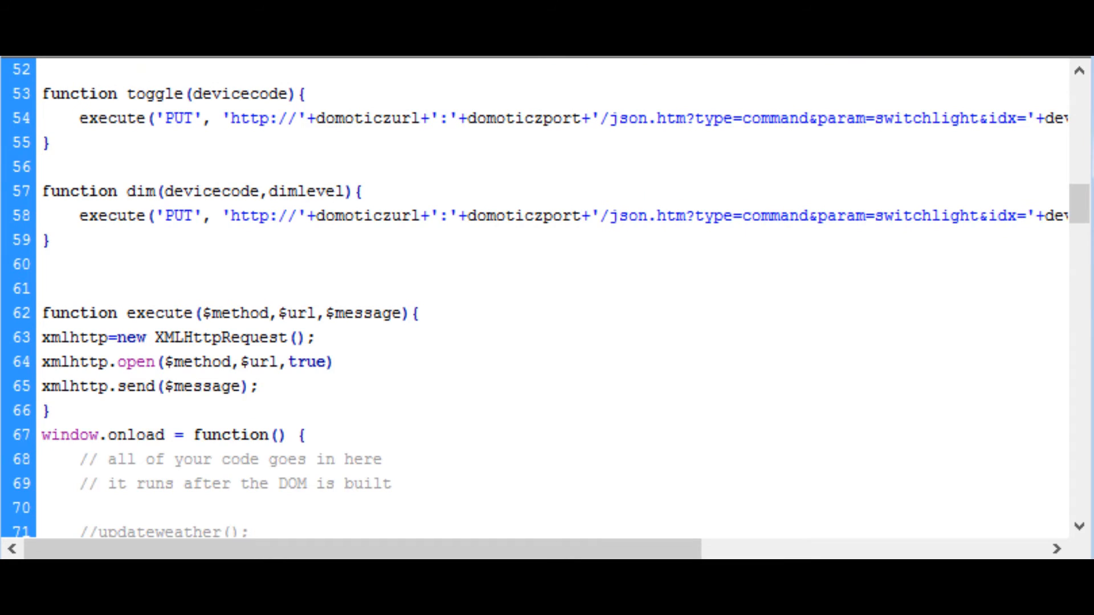
{"action": "scroll", "scroll_direction": "down", "scroll_amount": 3}
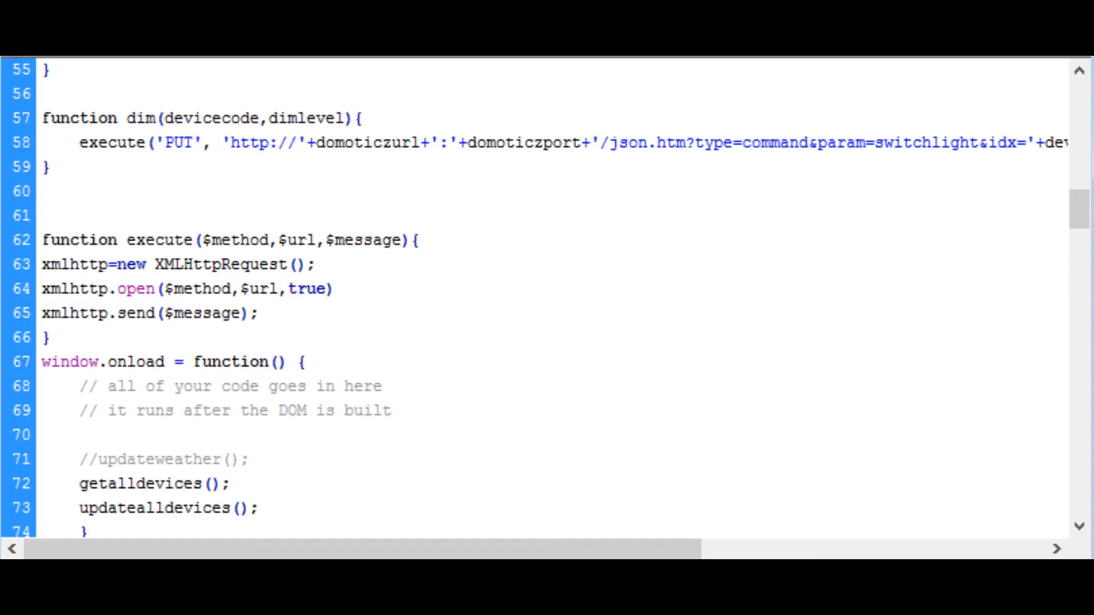
{"action": "left_click", "coordinate": [351, 143]}
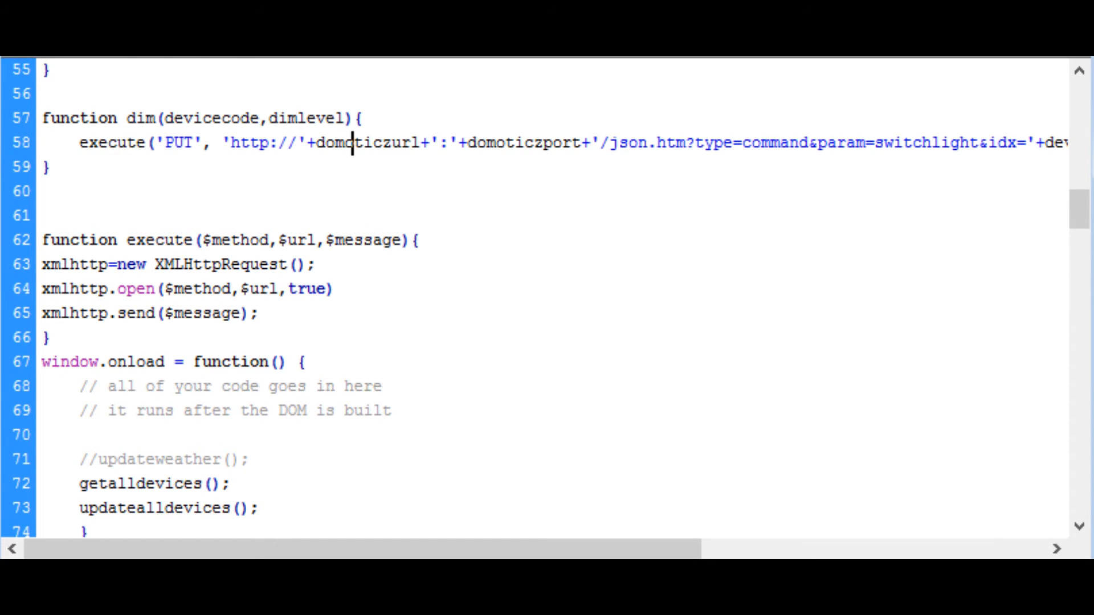
{"action": "scroll", "scroll_direction": "down", "scroll_amount": 3}
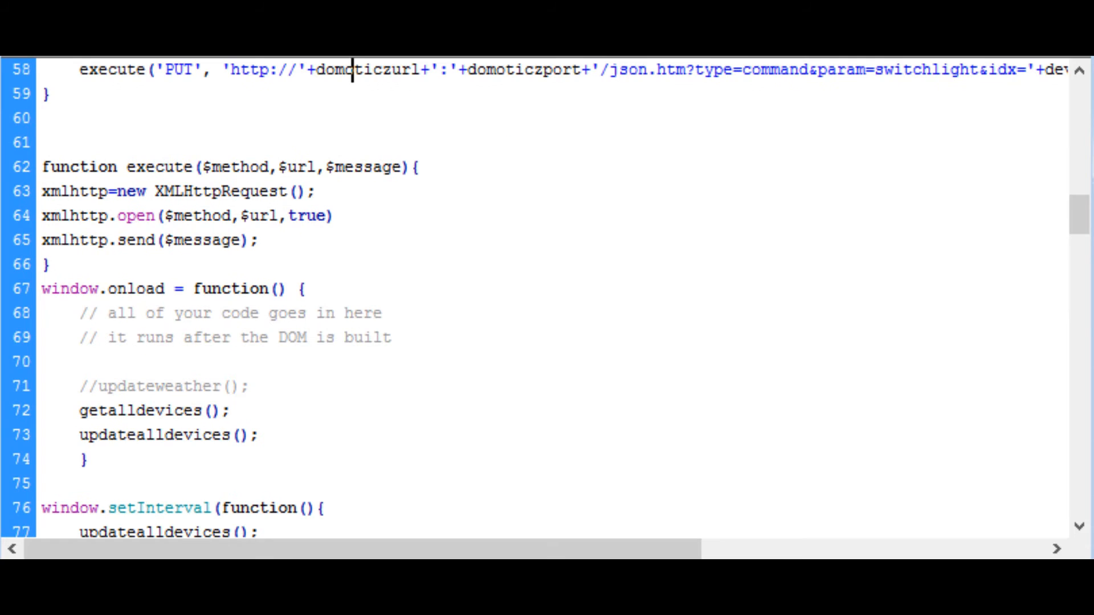
{"action": "left_click_drag", "start_coordinate": [42, 289], "coordinate": [115, 337]}
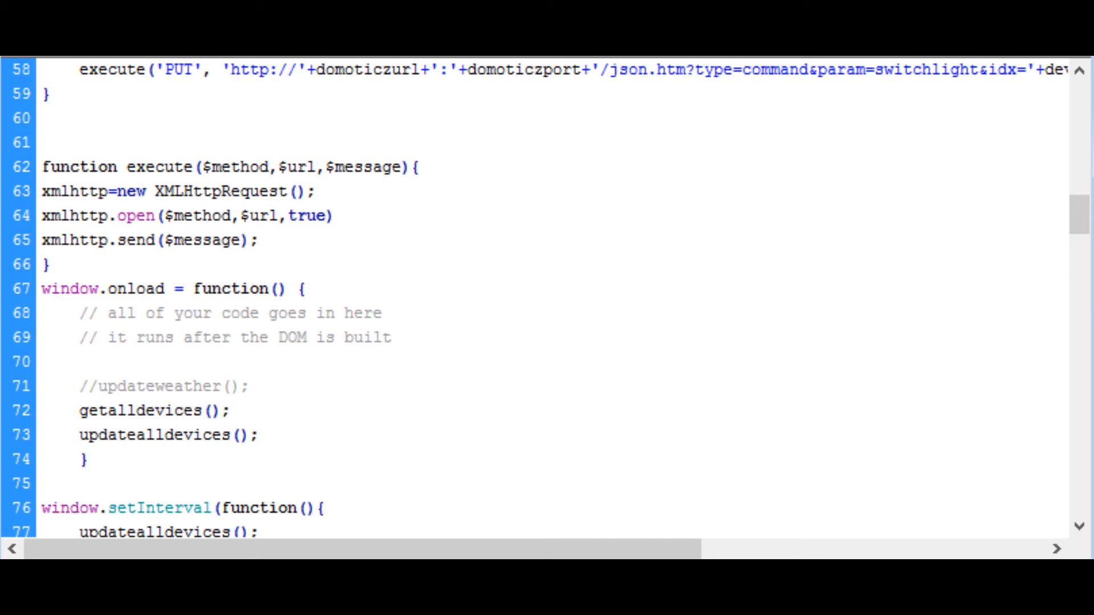
{"action": "scroll", "scroll_direction": "down", "scroll_amount": 3}
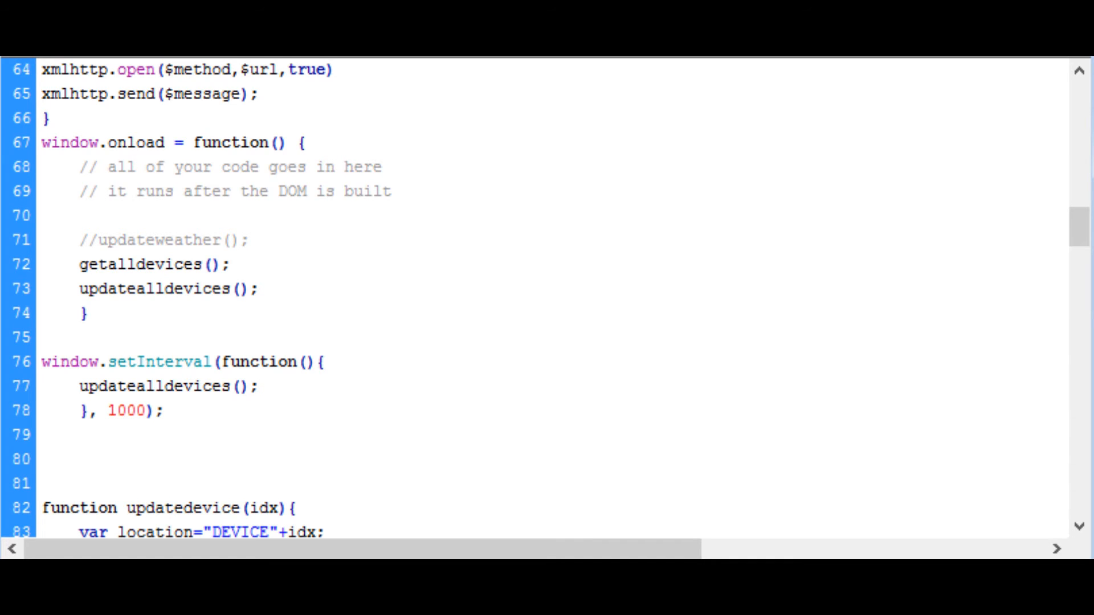
{"action": "scroll", "scroll_direction": "down", "scroll_amount": 3}
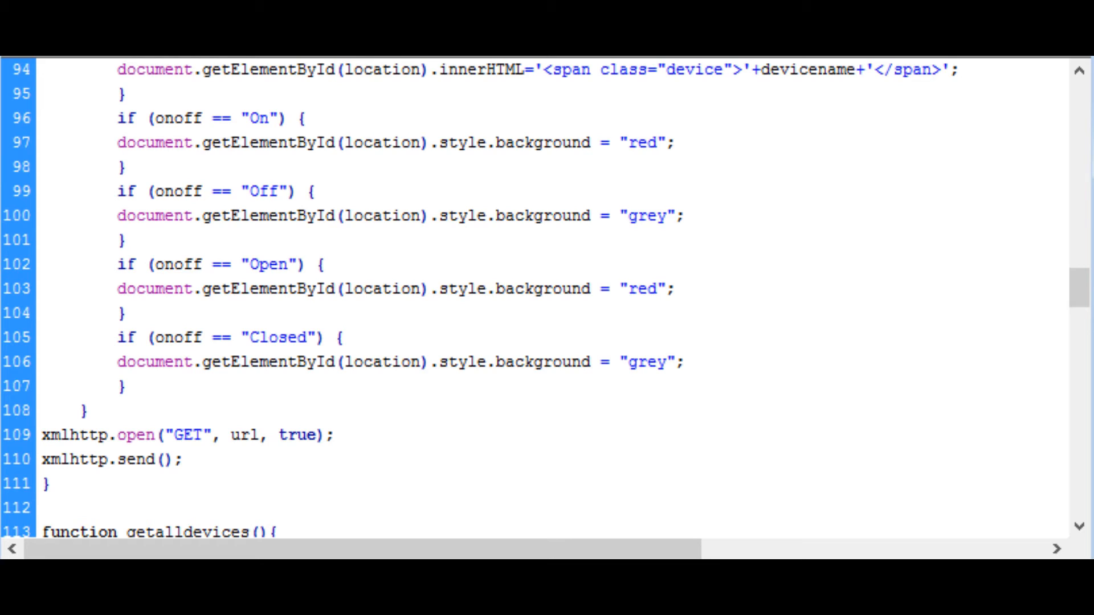
{"action": "scroll", "scroll_direction": "down", "scroll_amount": 3}
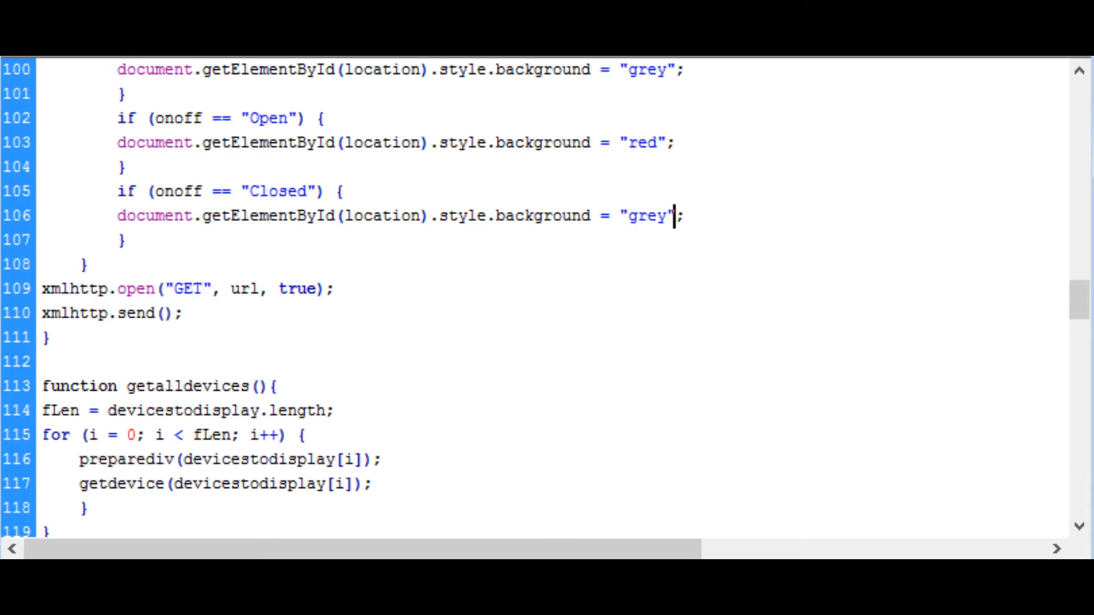
{"action": "scroll", "scroll_direction": "down", "scroll_amount": 3}
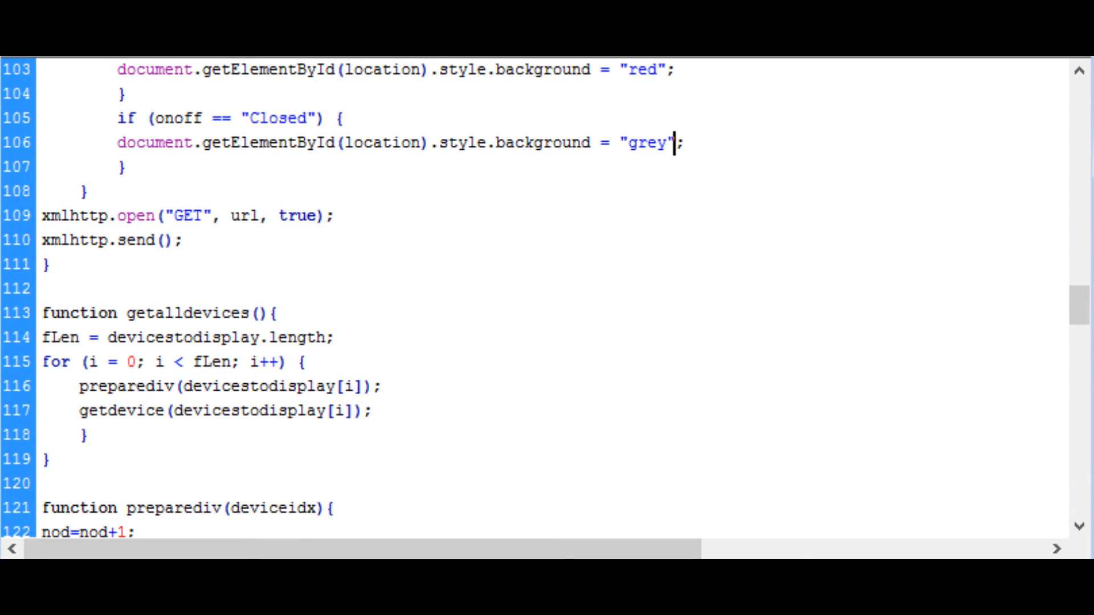
{"action": "scroll", "scroll_direction": "down", "scroll_amount": 3}
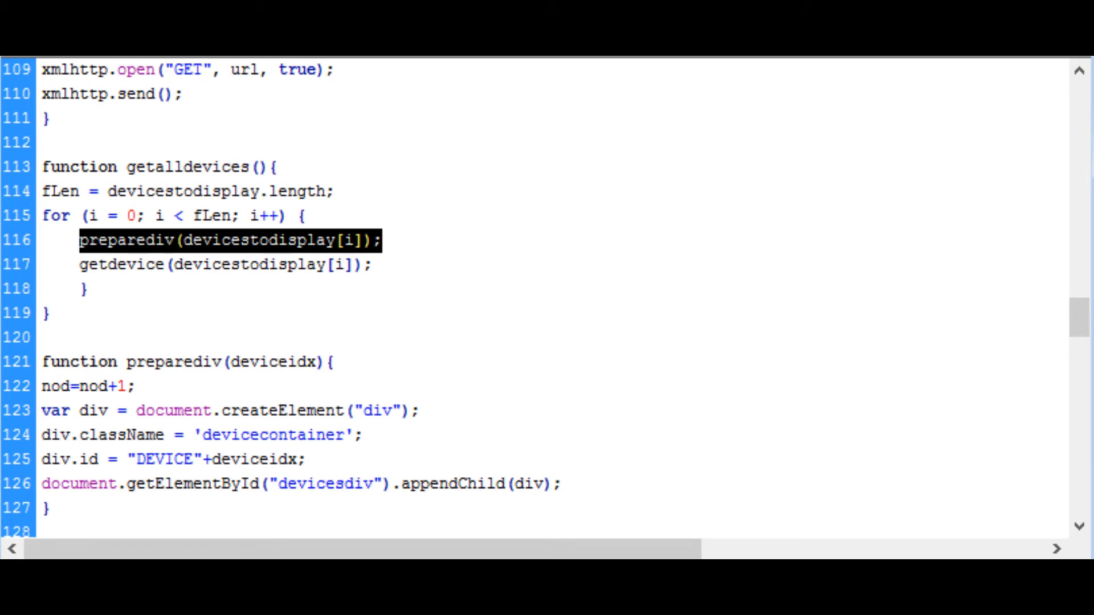
{"action": "scroll", "scroll_direction": "down", "scroll_amount": 3}
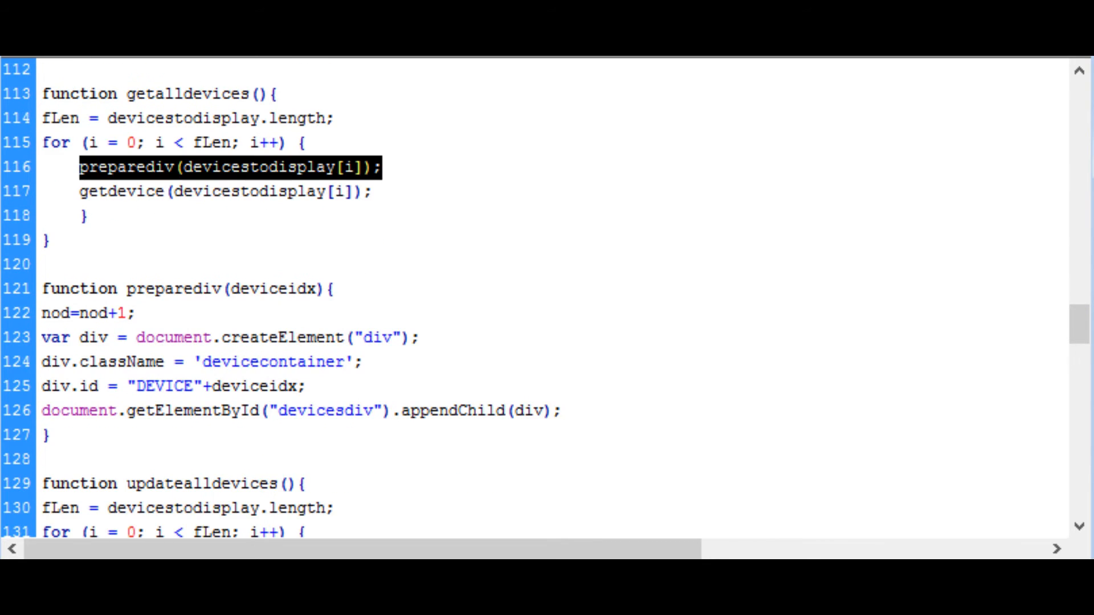
{"action": "scroll", "scroll_direction": "down", "scroll_amount": 3}
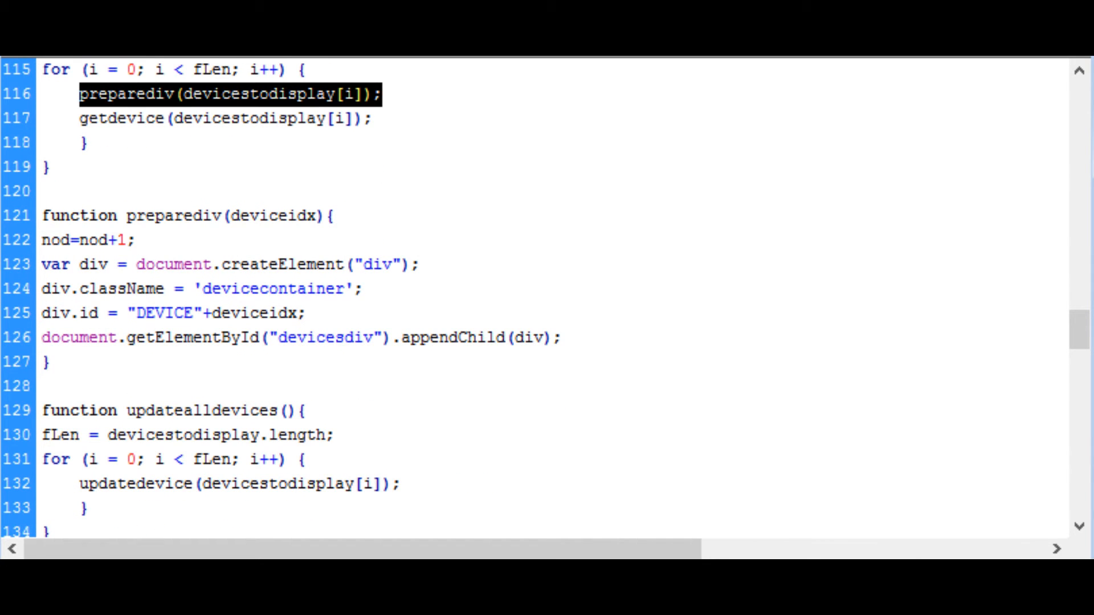
{"action": "scroll", "scroll_direction": "down", "scroll_amount": 3}
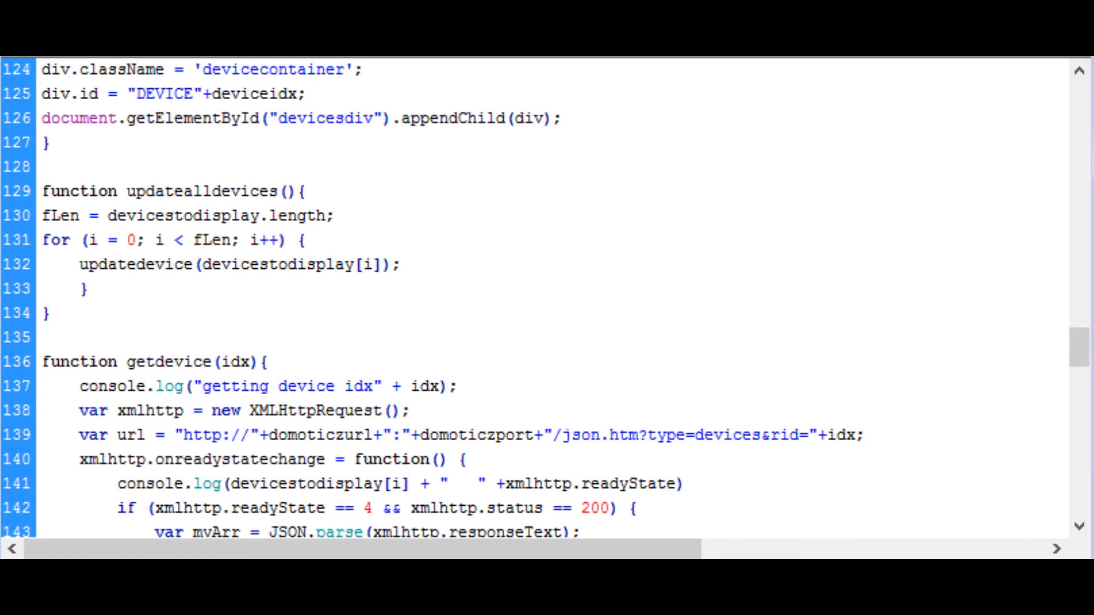
{"action": "double_click", "coordinate": [59, 215]}
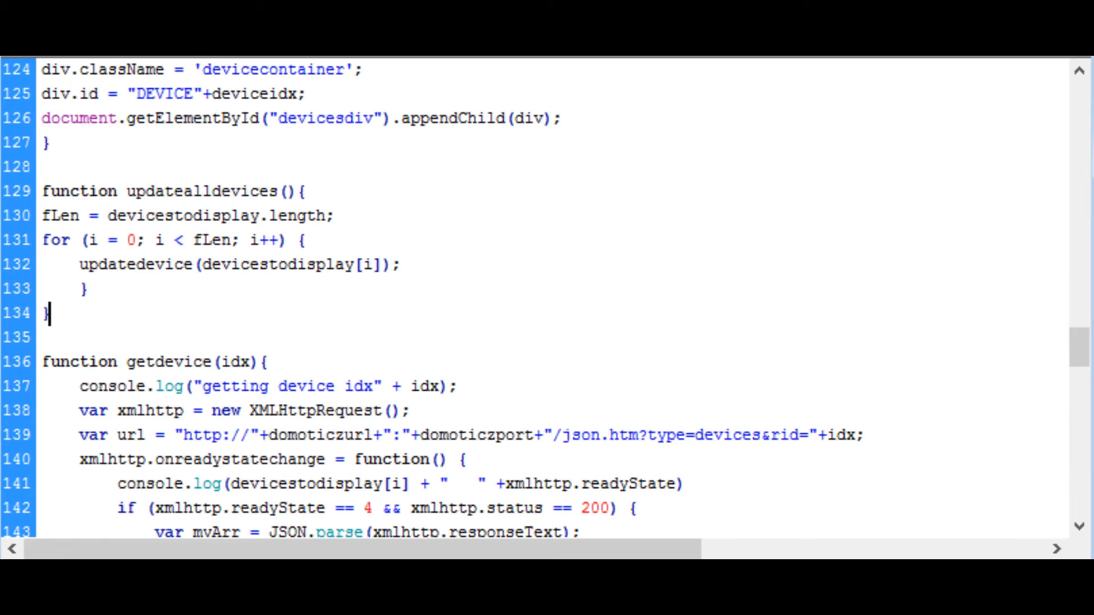
{"action": "left_click_drag", "start_coordinate": [41, 240], "coordinate": [84, 289]}
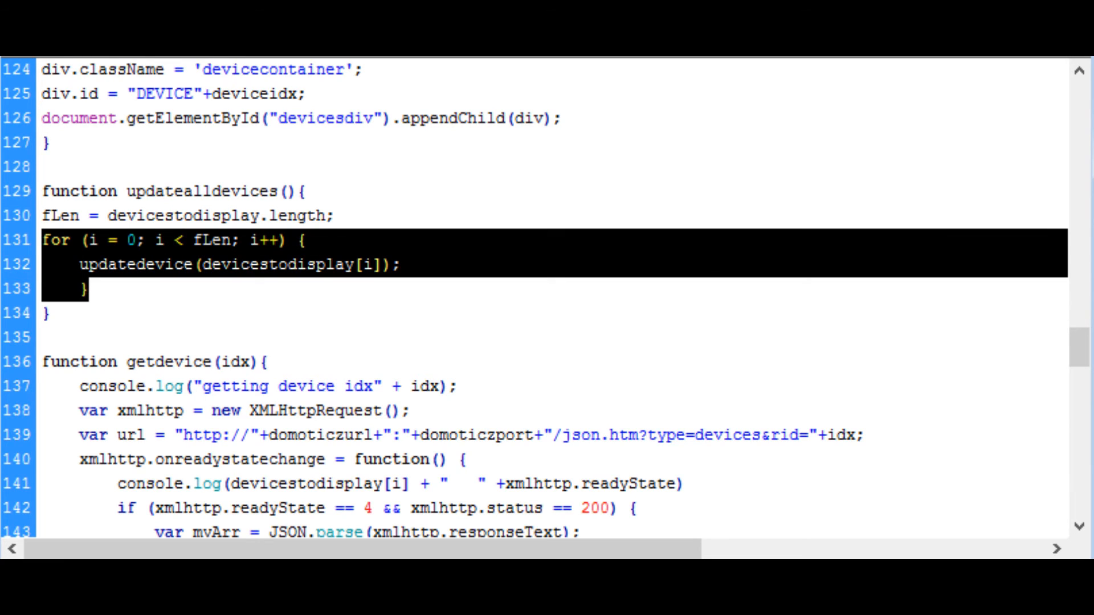
{"action": "scroll", "scroll_direction": "down", "scroll_amount": 3}
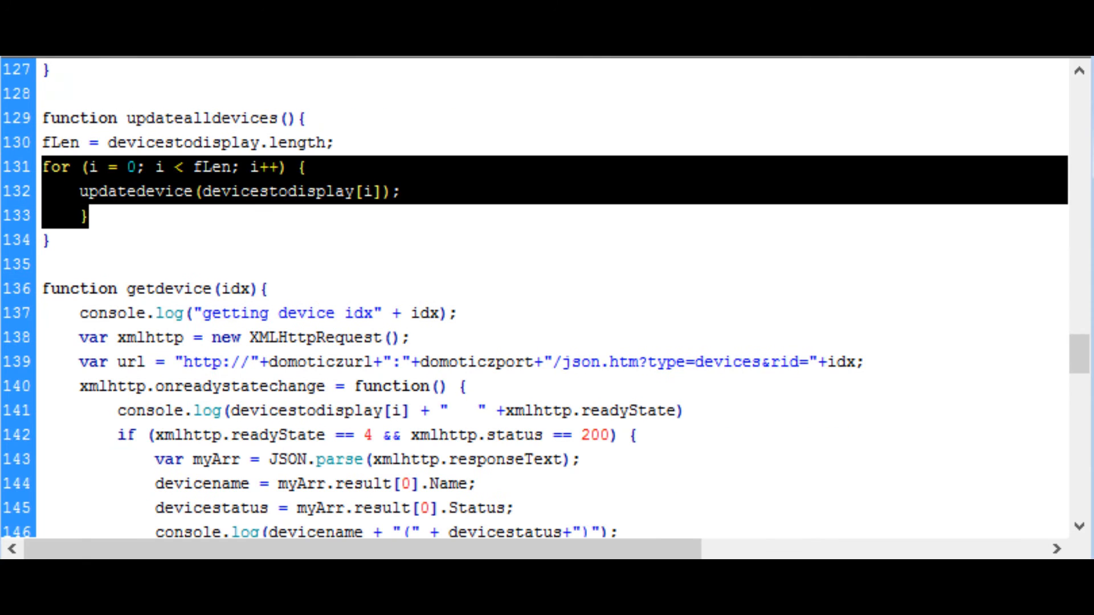
{"action": "scroll", "scroll_direction": "down", "scroll_amount": 3}
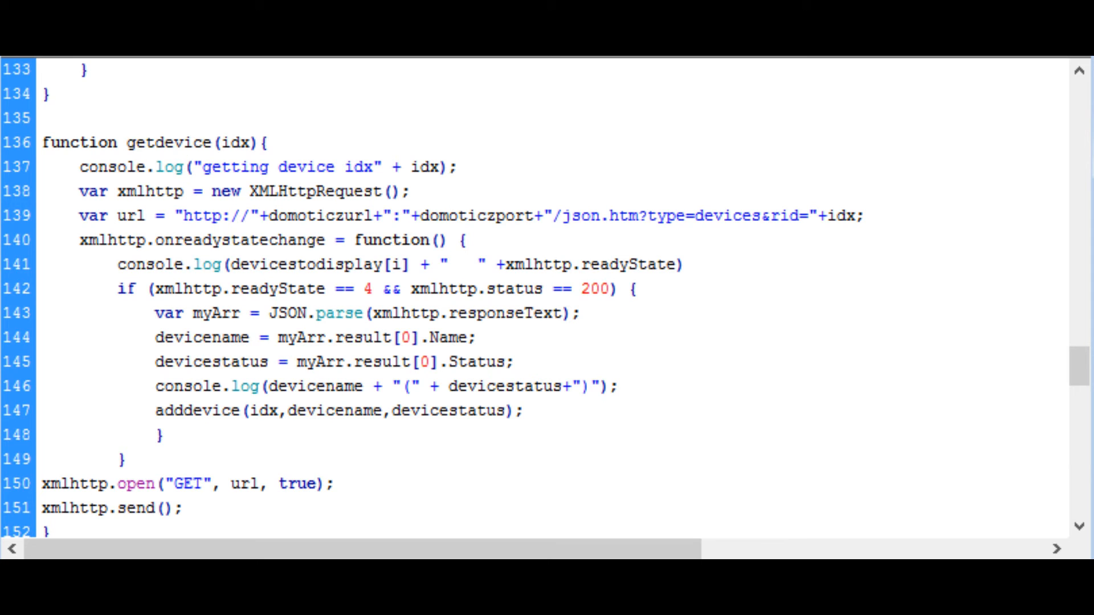
{"action": "scroll", "scroll_direction": "down", "scroll_amount": 3}
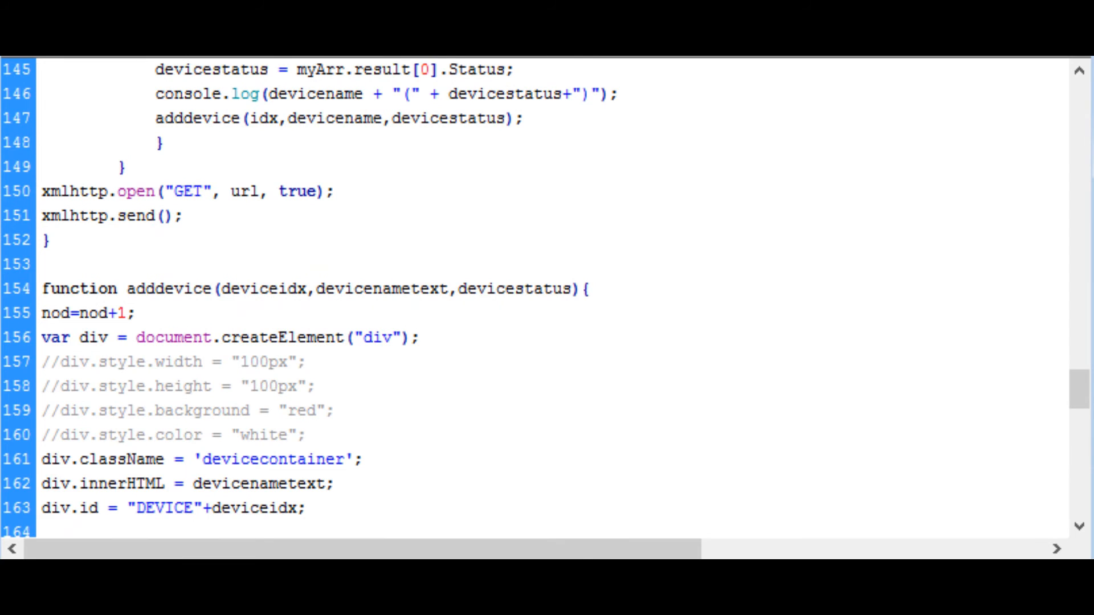
{"action": "scroll", "scroll_direction": "down", "scroll_amount": 3}
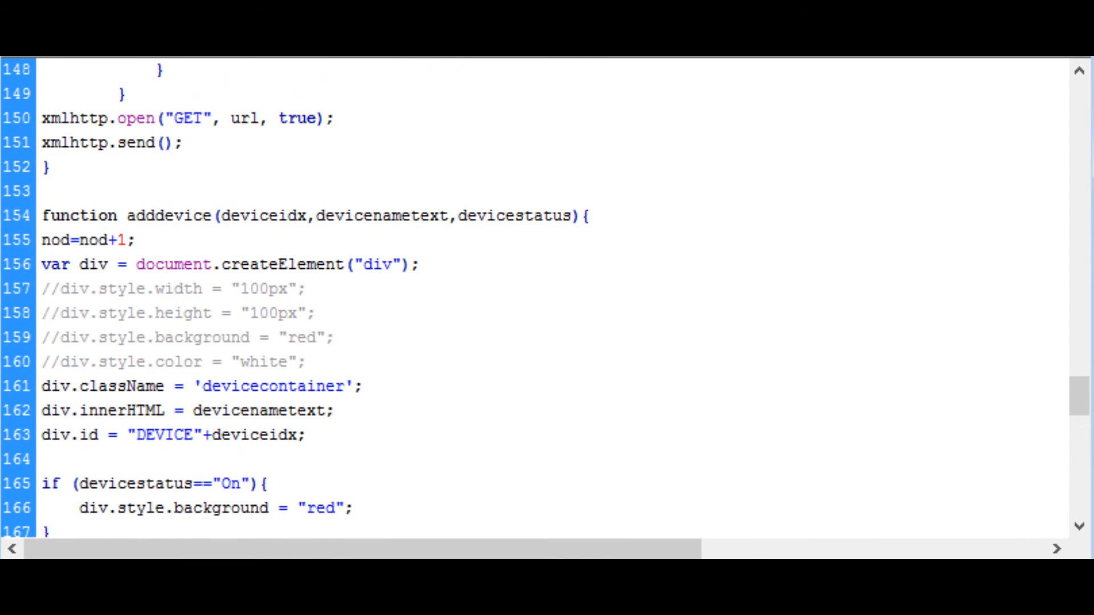
{"action": "scroll", "scroll_direction": "down", "scroll_amount": 3}
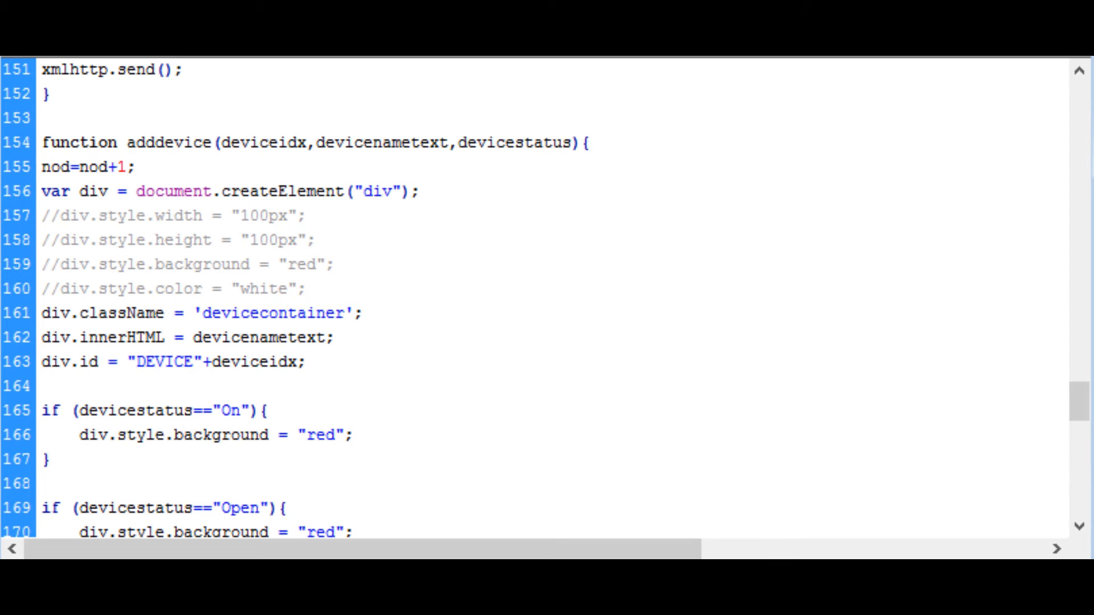
{"action": "scroll", "scroll_direction": "down", "scroll_amount": 3}
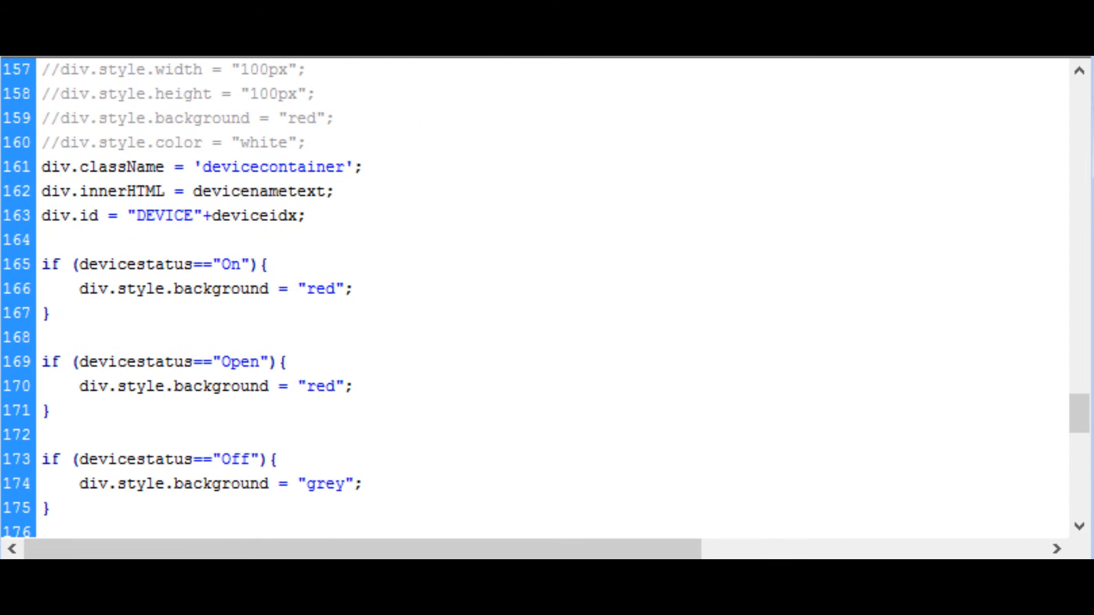
{"action": "scroll", "scroll_direction": "down", "scroll_amount": 3}
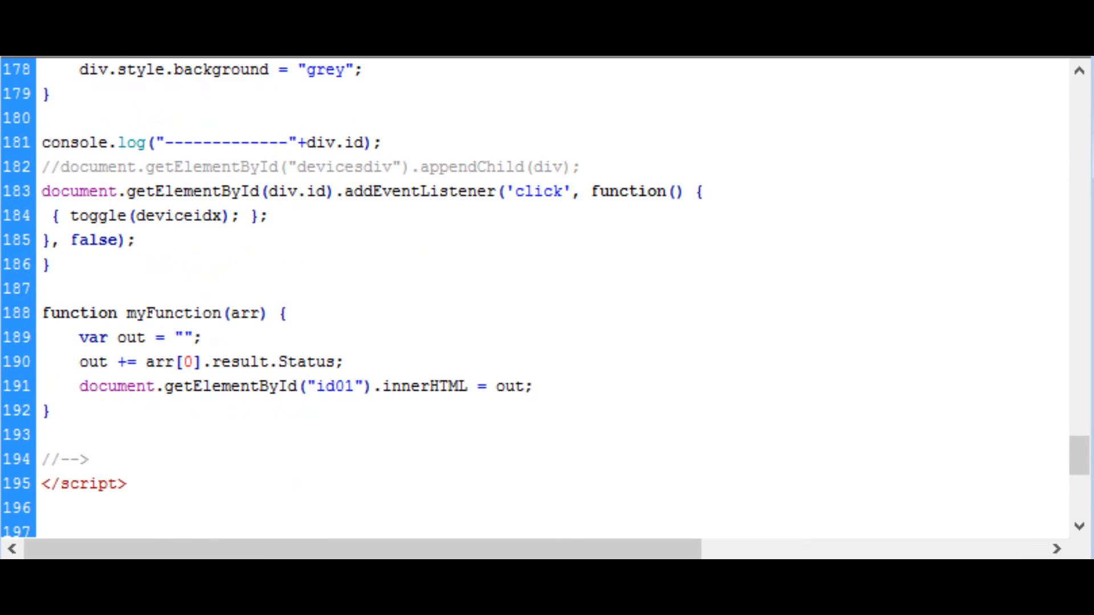
{"action": "scroll", "scroll_direction": "down", "scroll_amount": 3}
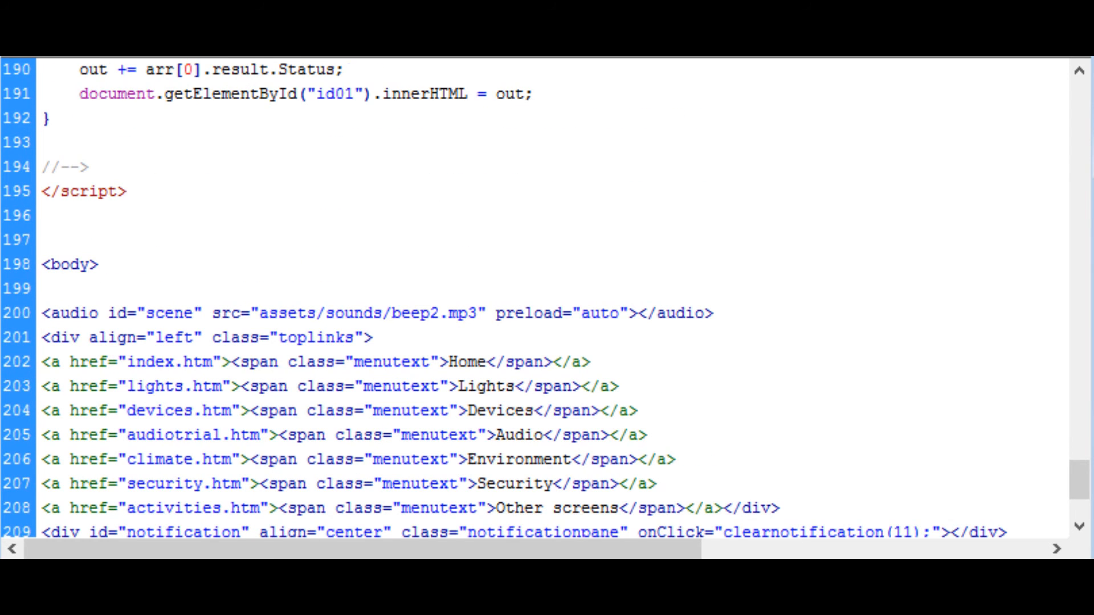
{"action": "scroll", "scroll_direction": "down", "scroll_amount": 3}
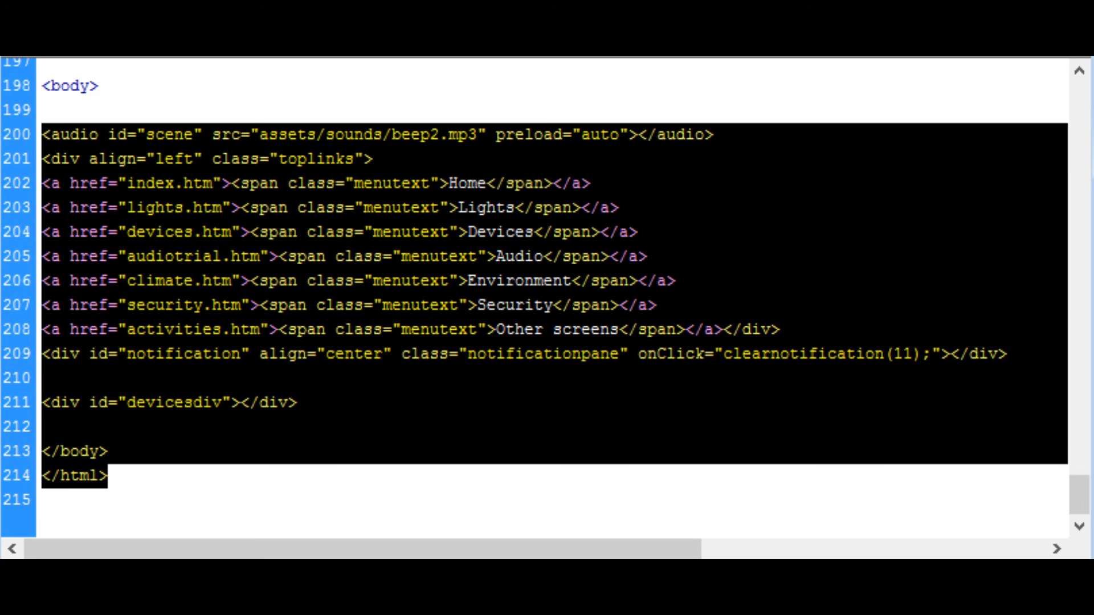
{"action": "left_click", "coordinate": [181, 208]}
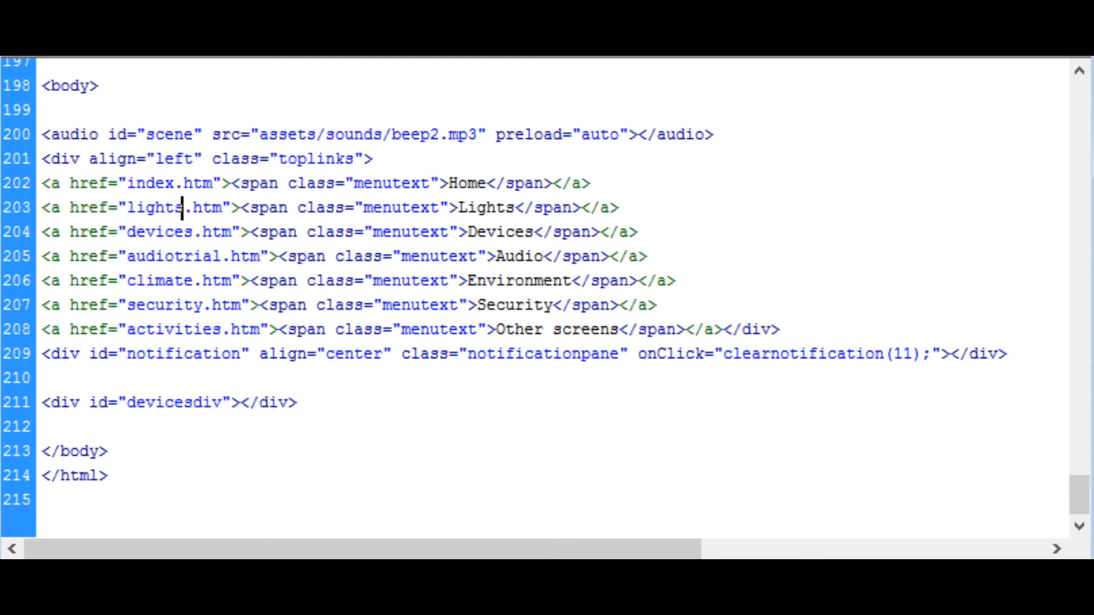
{"action": "left_click_drag", "start_coordinate": [40, 152], "coordinate": [764, 329]}
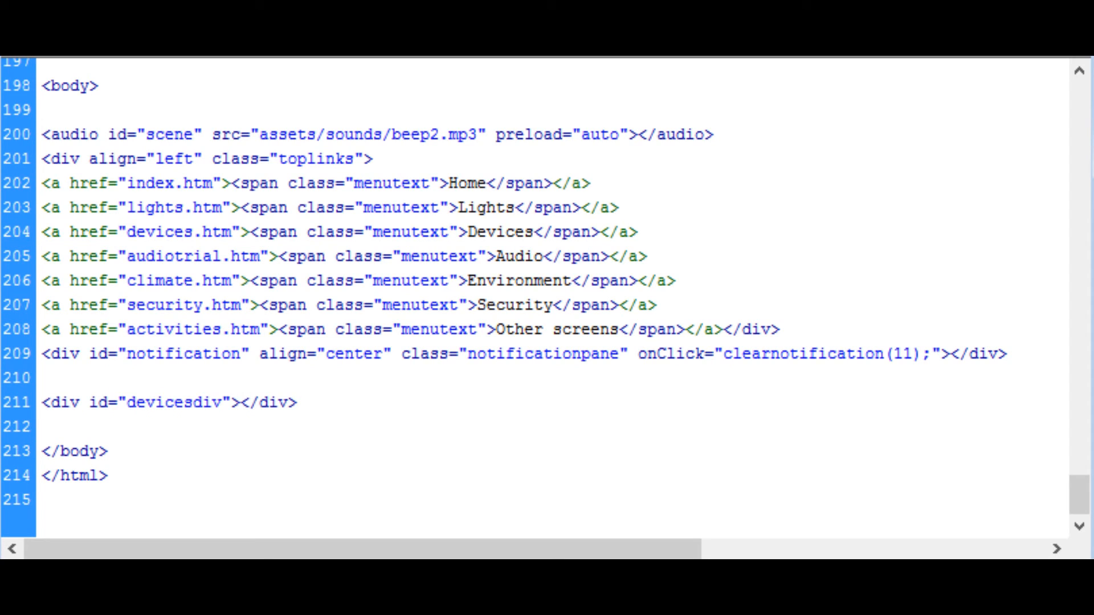
{"action": "left_click", "coordinate": [240, 403]}
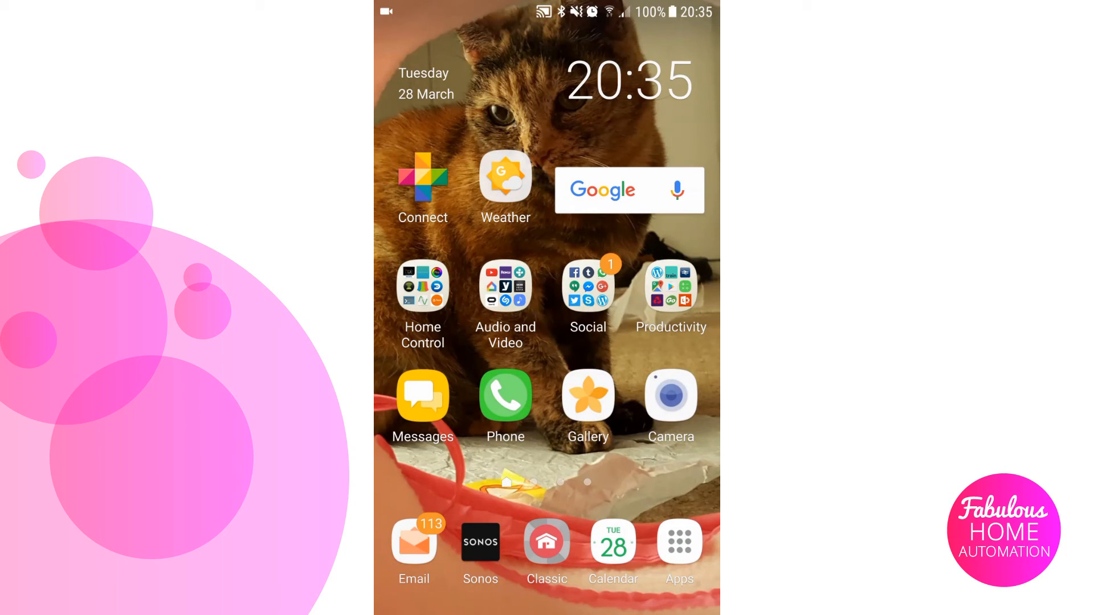
Step: Launch the Home Control app on the phone and show the Devices page
{"action": "left_click", "coordinate": [423, 286]}
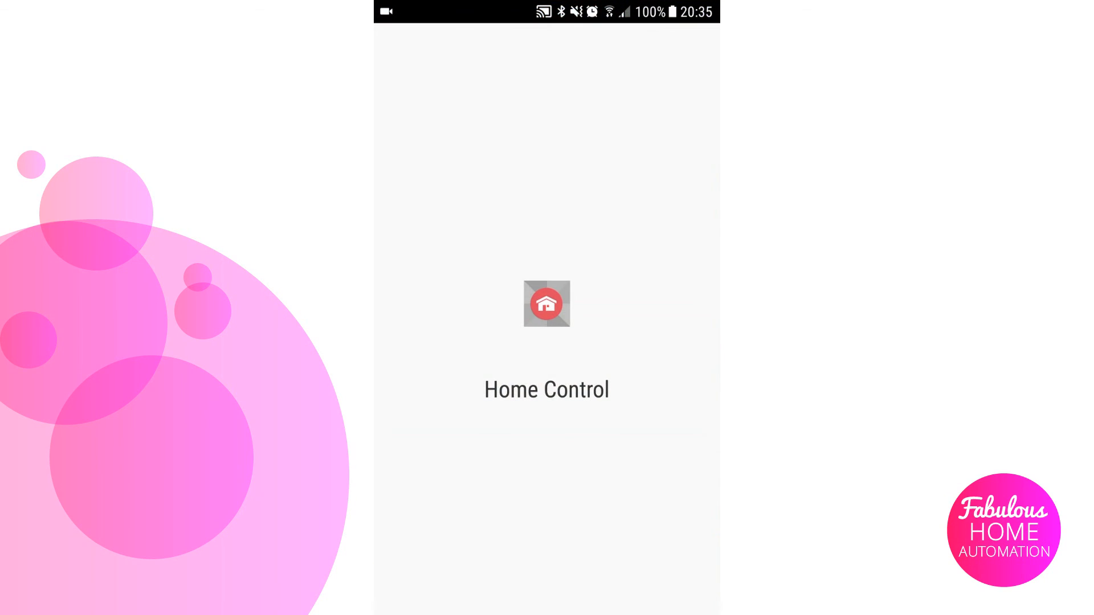
{"action": "left_click", "coordinate": [547, 304]}
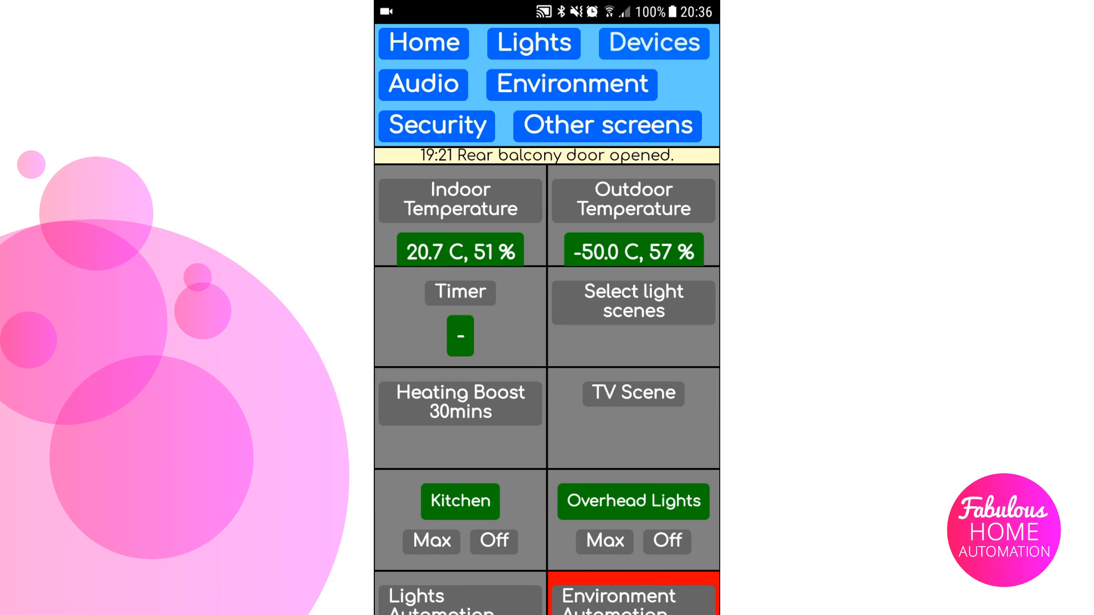
{"action": "left_click", "coordinate": [652, 43]}
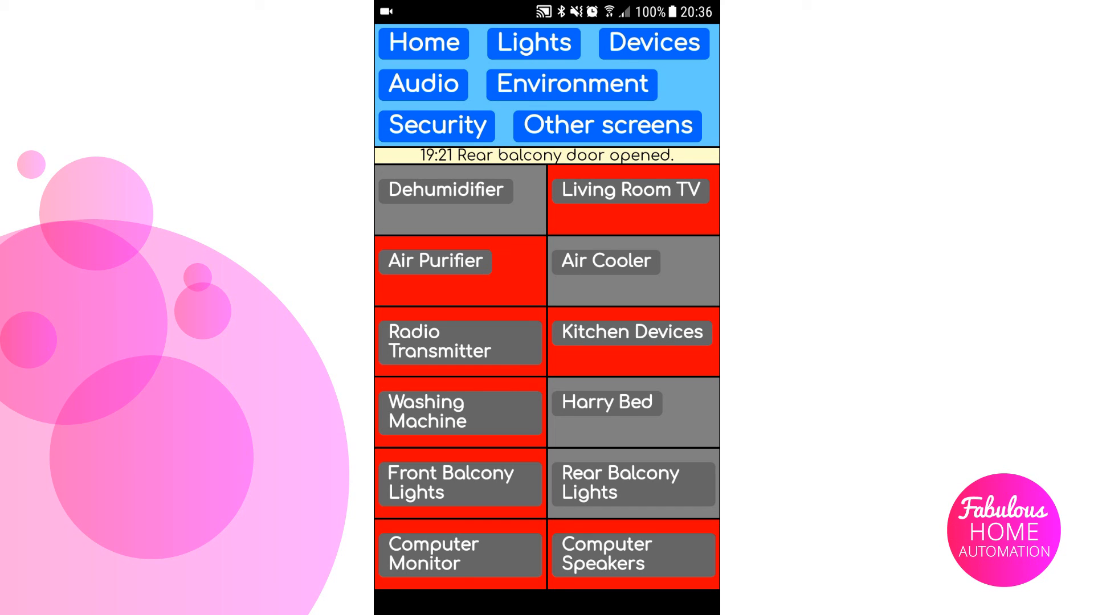
Step: Switch to the Lights page and scroll down to the Sensors section
{"action": "left_click", "coordinate": [531, 43]}
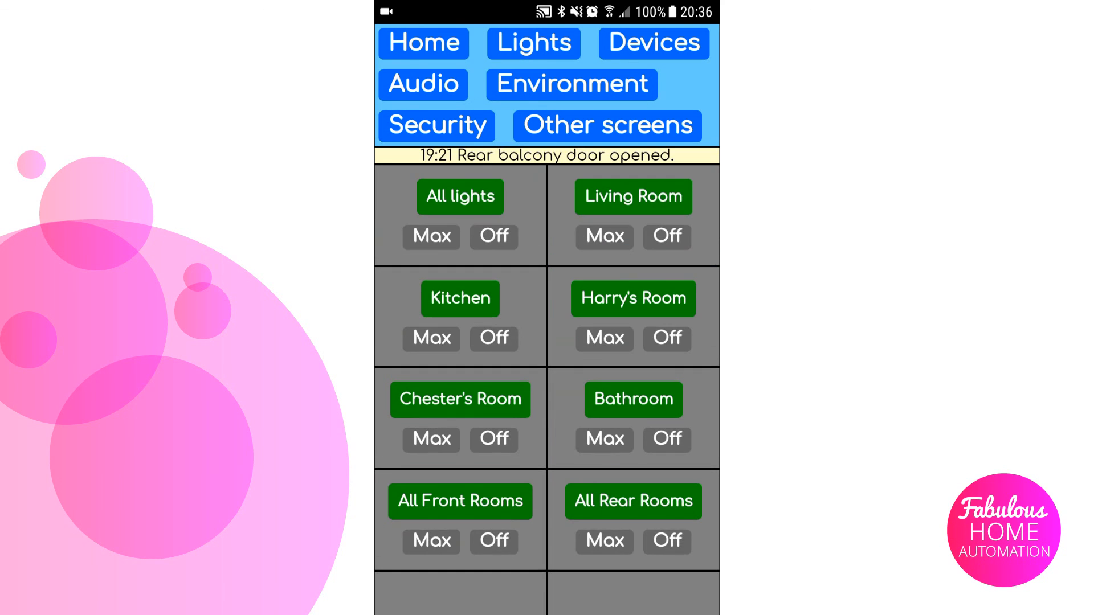
{"action": "scroll", "scroll_direction": "down", "scroll_amount": 3}
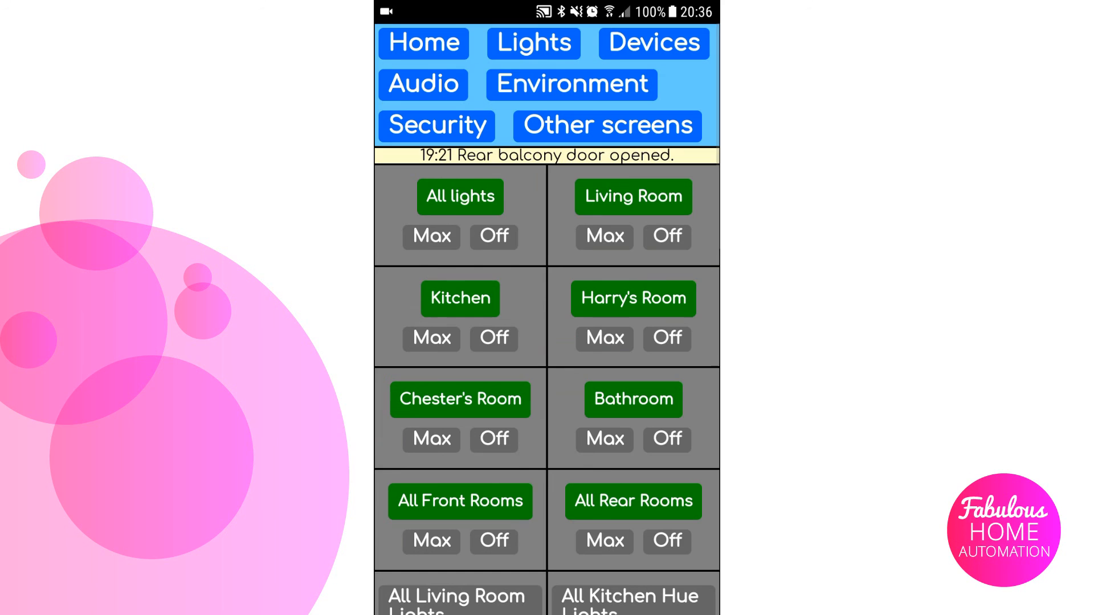
{"action": "scroll", "scroll_direction": "down", "scroll_amount": 3}
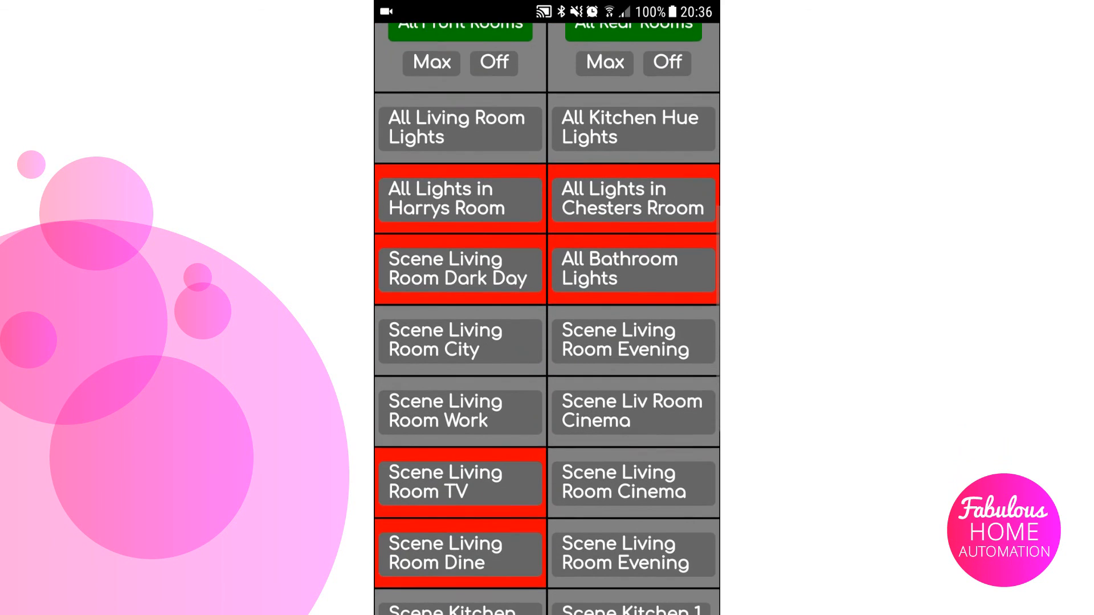
{"action": "scroll", "scroll_direction": "down", "scroll_amount": 3}
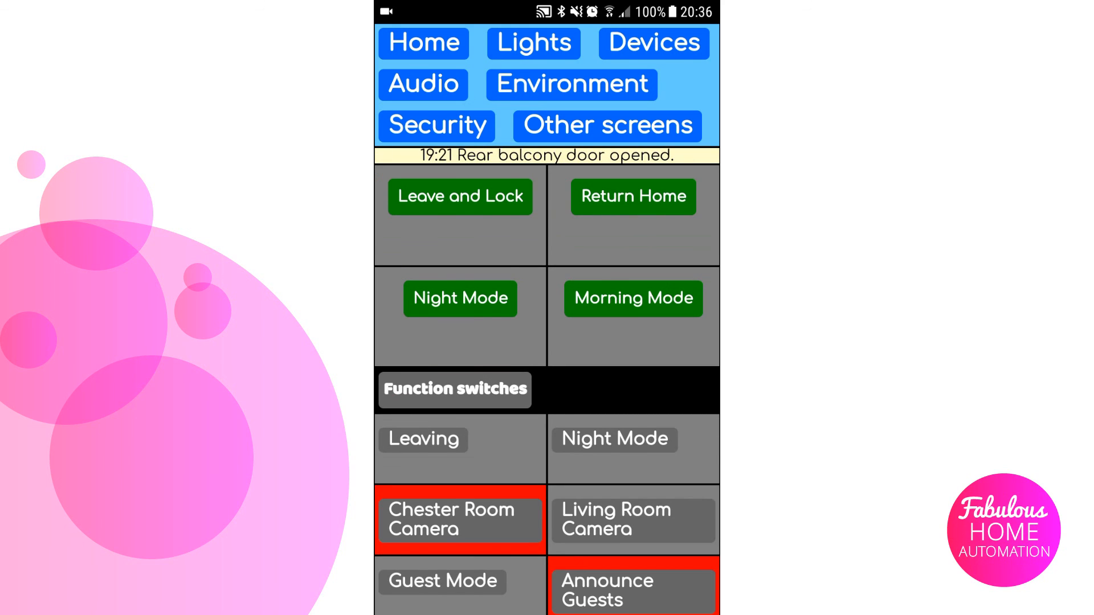
{"action": "scroll", "scroll_direction": "down", "scroll_amount": 3}
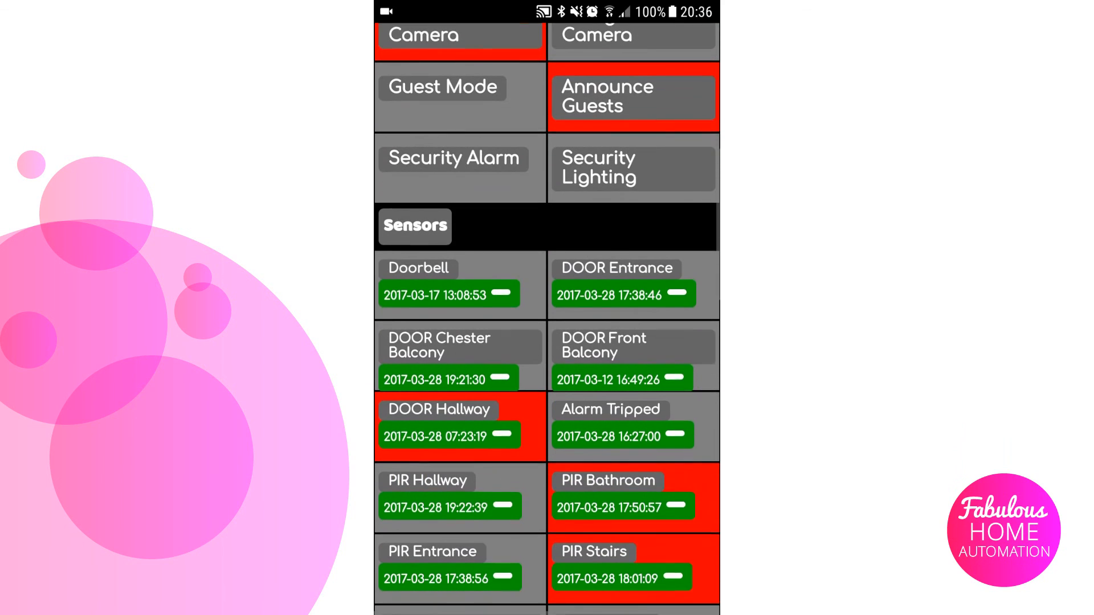
{"action": "scroll", "scroll_direction": "down", "scroll_amount": 3}
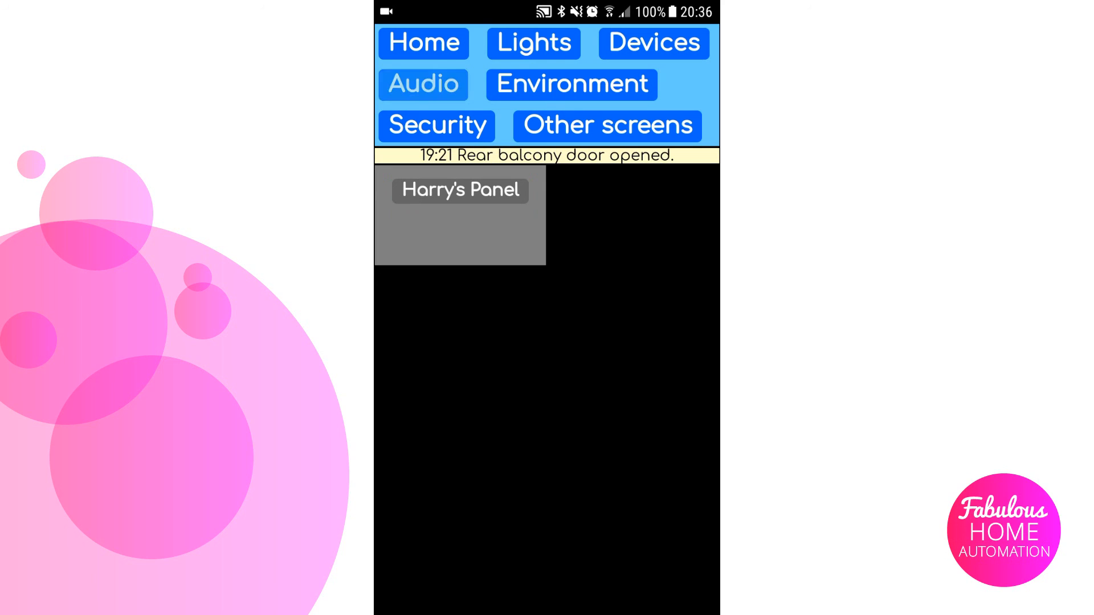
Step: Open the Audio page and cycle the radio room through Bathroom to Harry's Room
{"action": "left_click", "coordinate": [422, 83]}
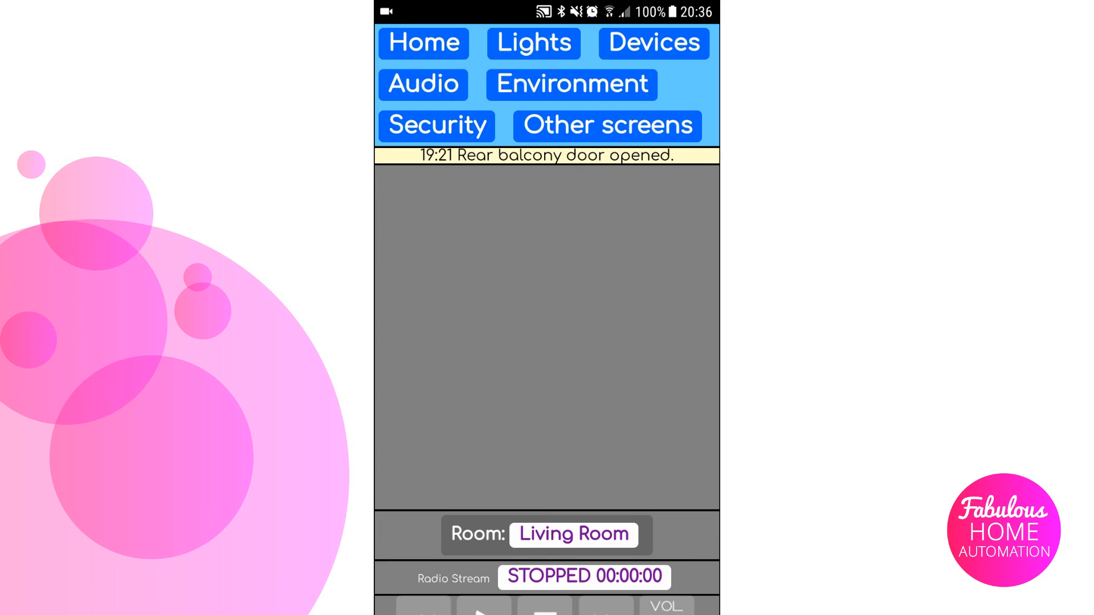
{"action": "left_click", "coordinate": [572, 534]}
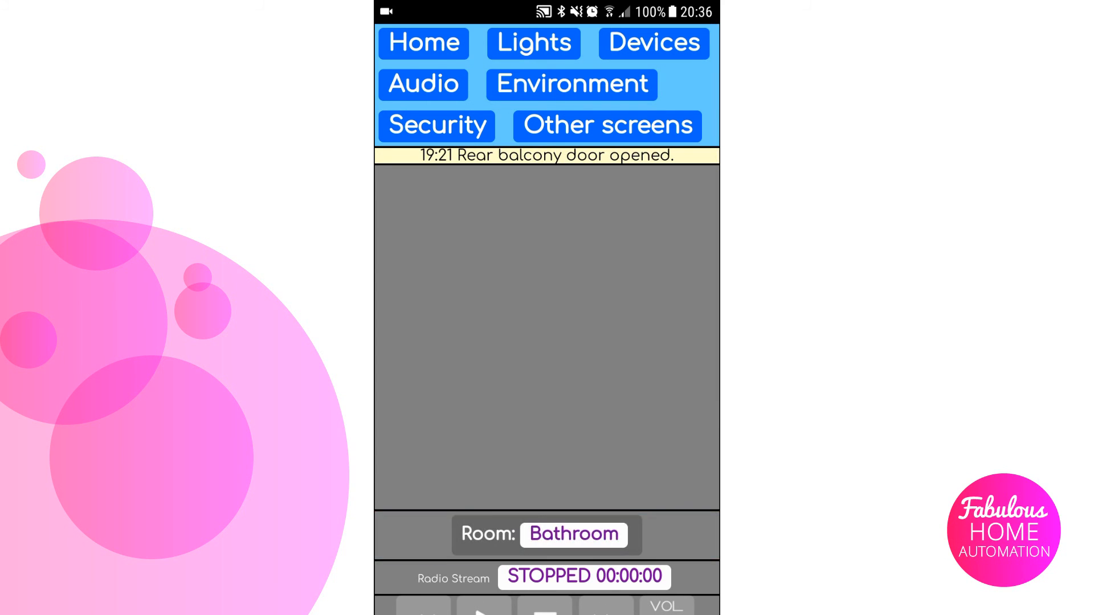
{"action": "left_click", "coordinate": [573, 535]}
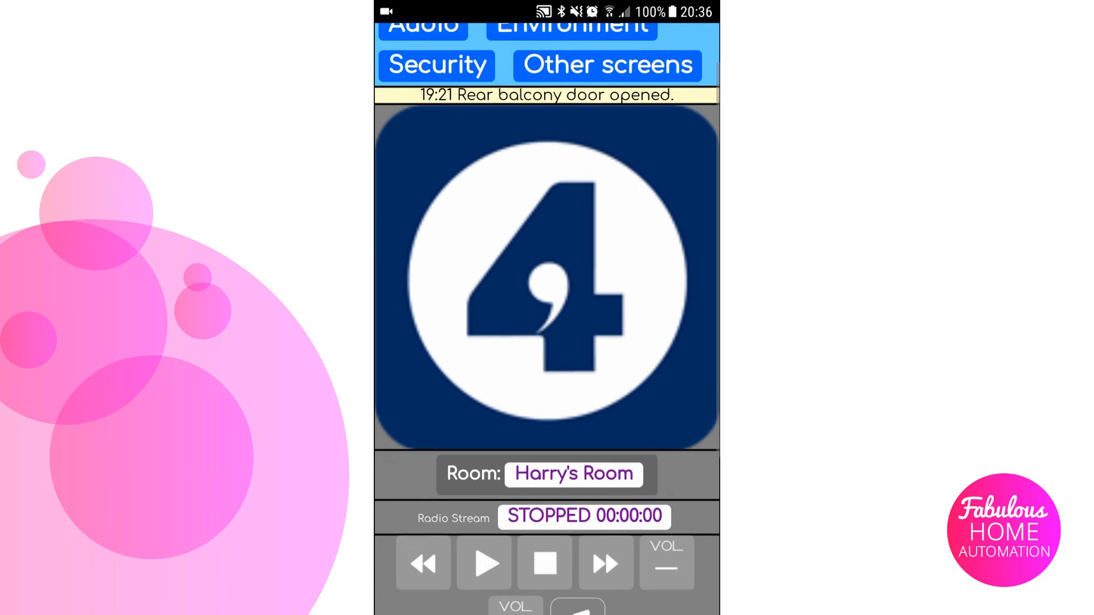
{"action": "scroll", "scroll_direction": "down", "scroll_amount": 3}
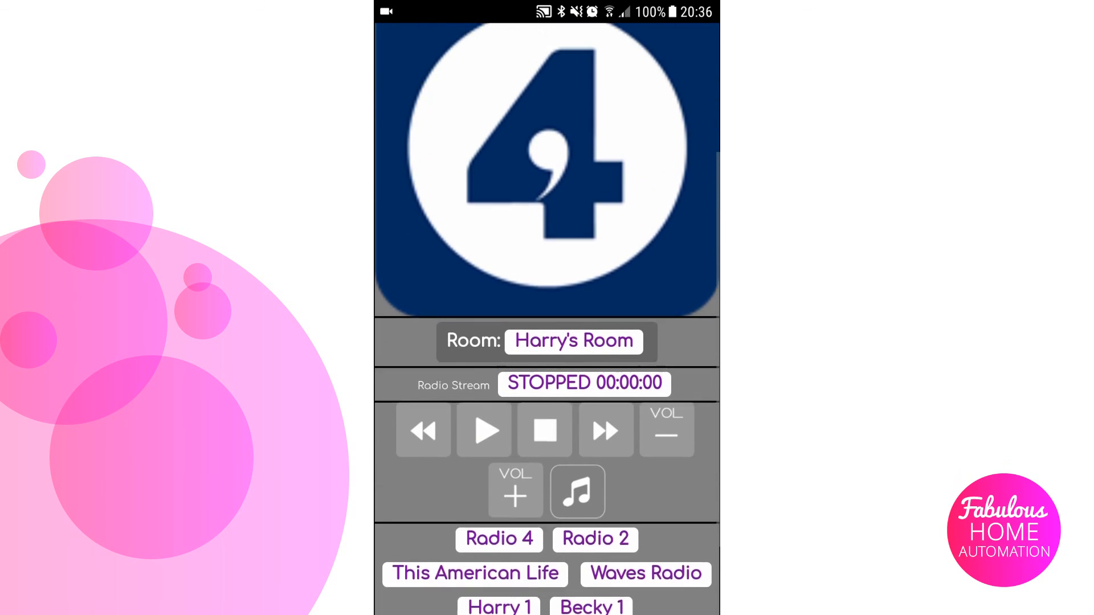